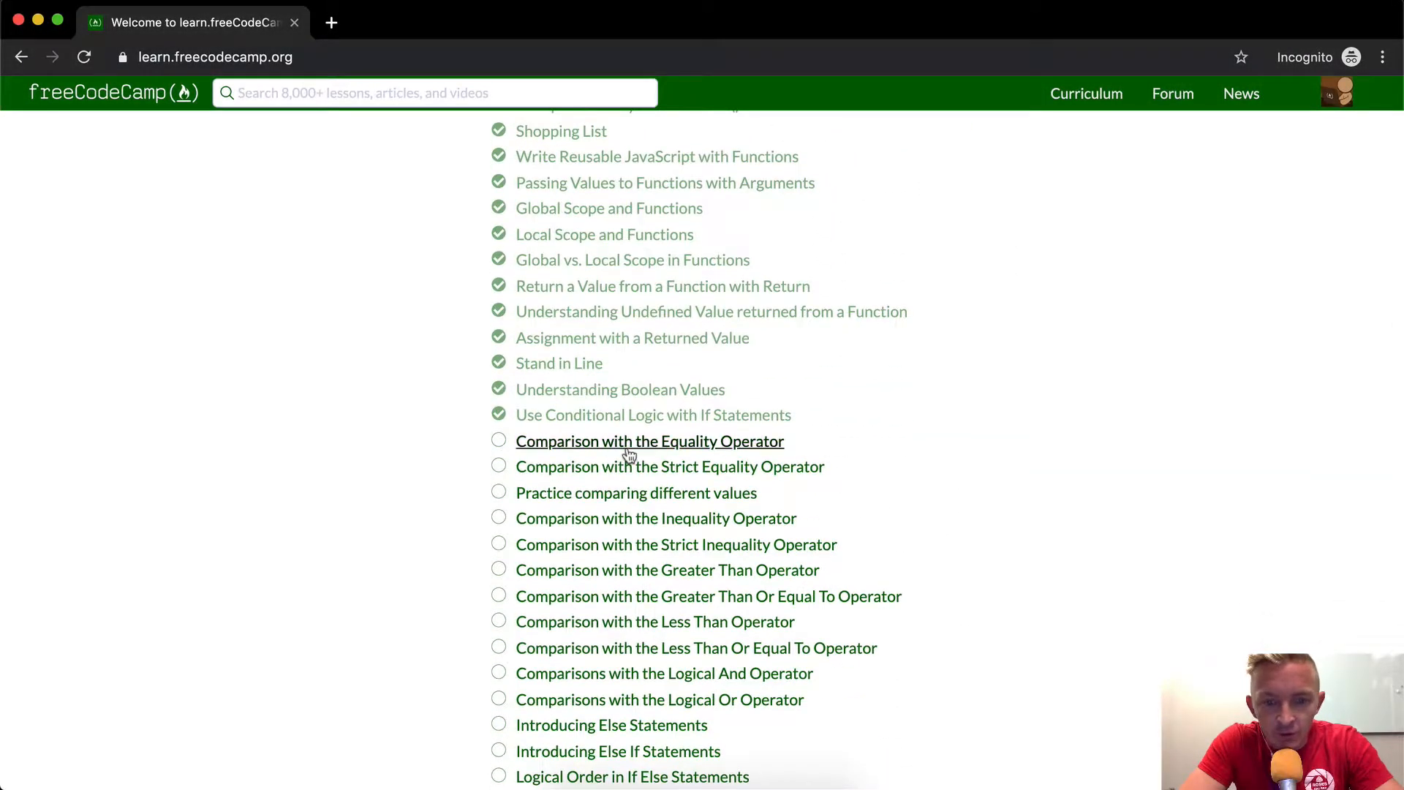
- Open the 'Comparison with the Equality Operator' lesson from the Basic JavaScript list
click(649, 440)
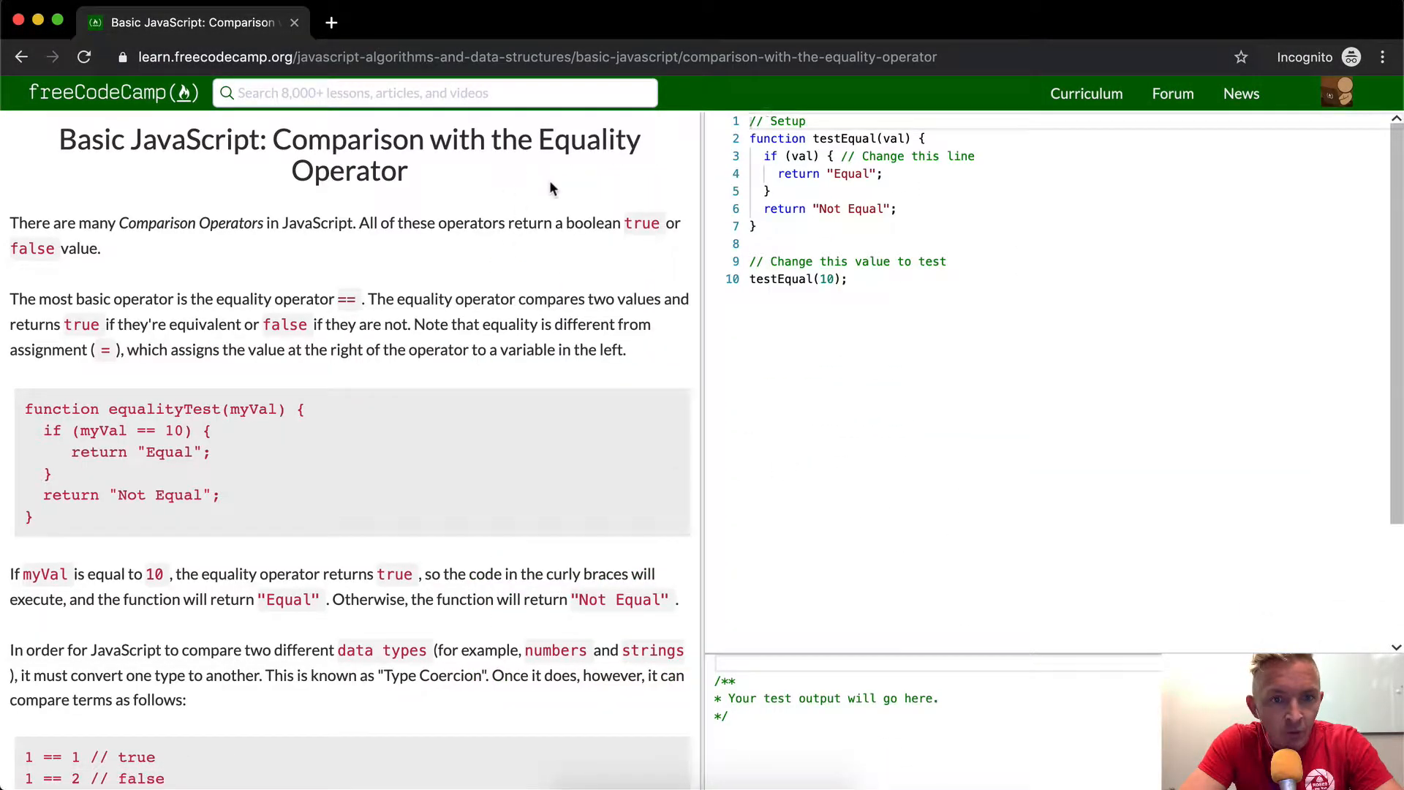
mouse_move(285, 272)
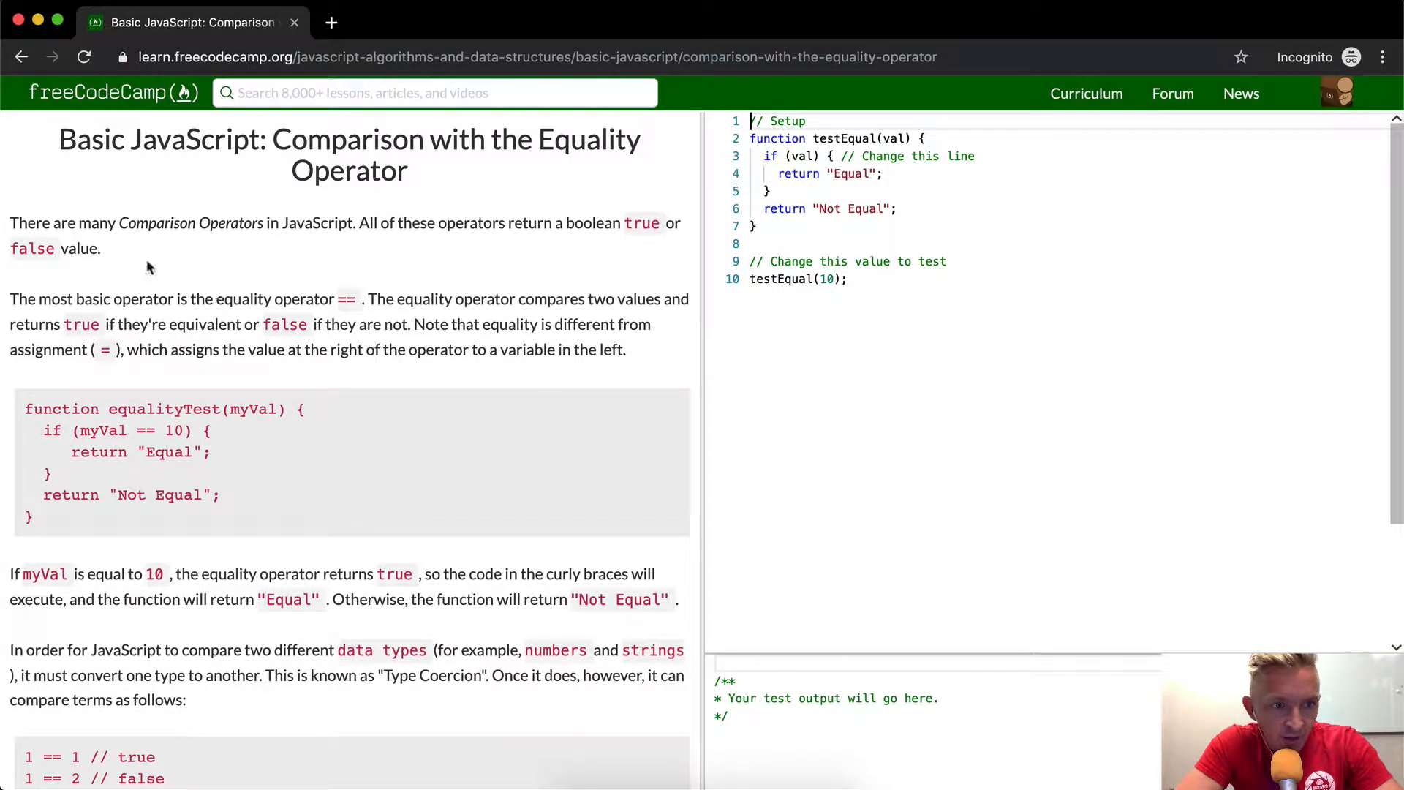
mouse_move(389, 253)
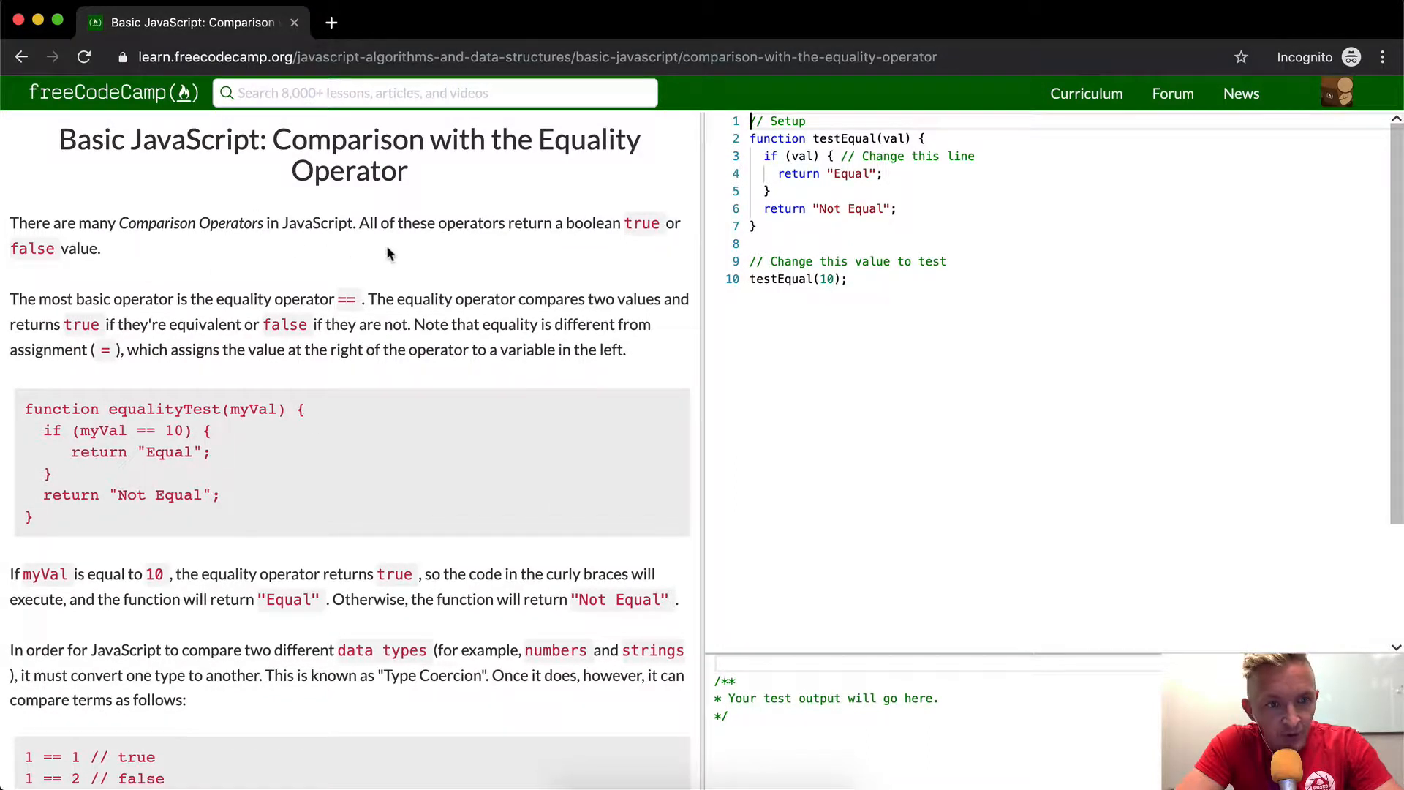
mouse_move(473, 241)
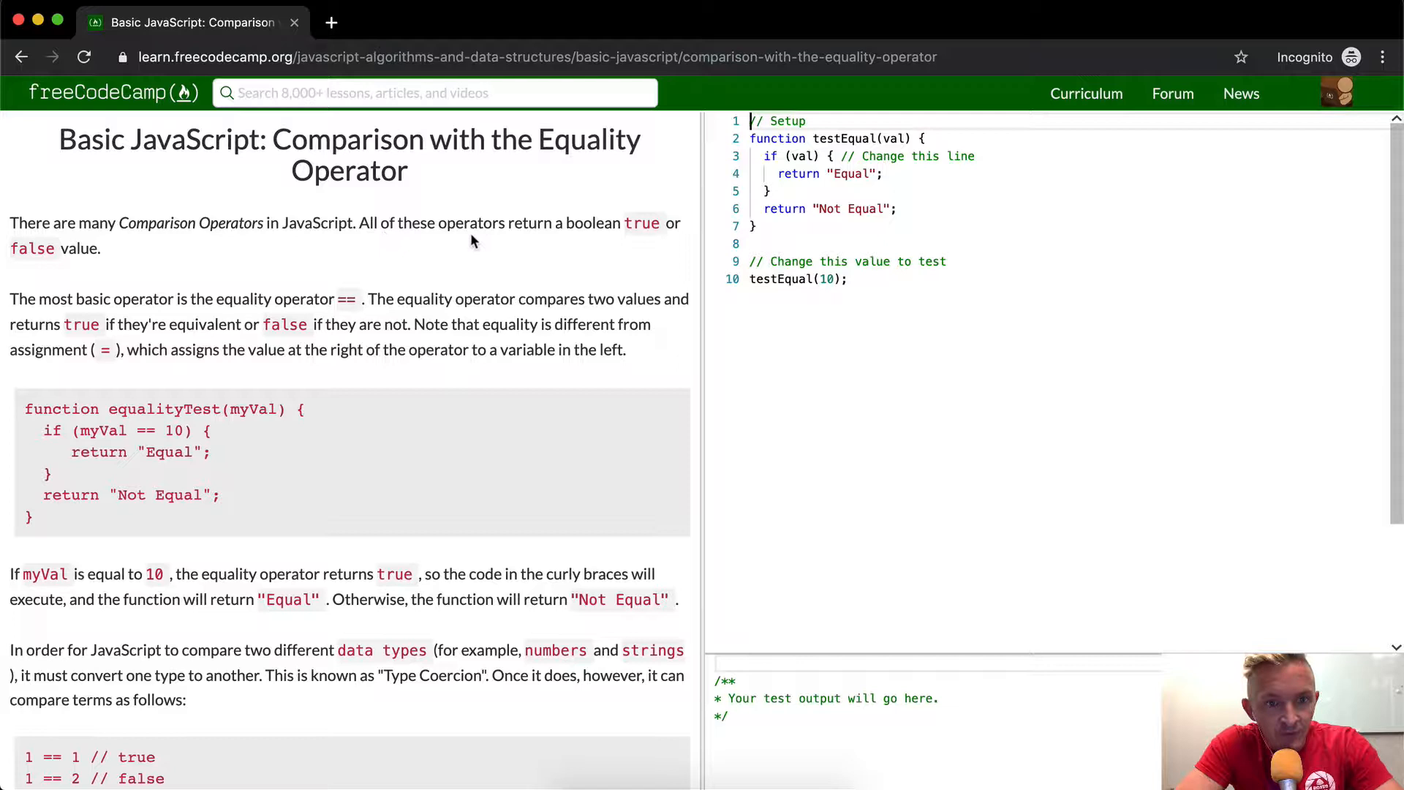
mouse_move(633, 223)
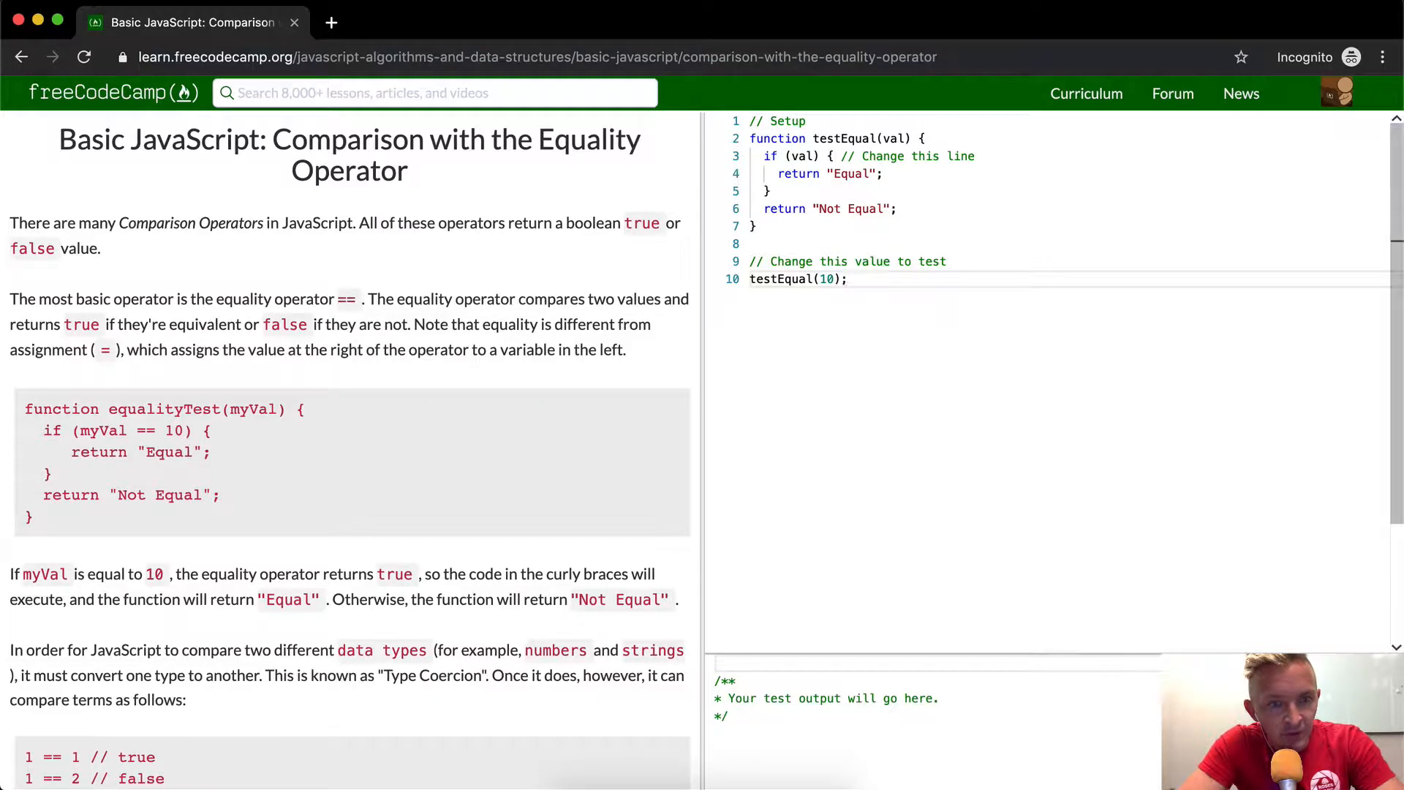
key(enter)
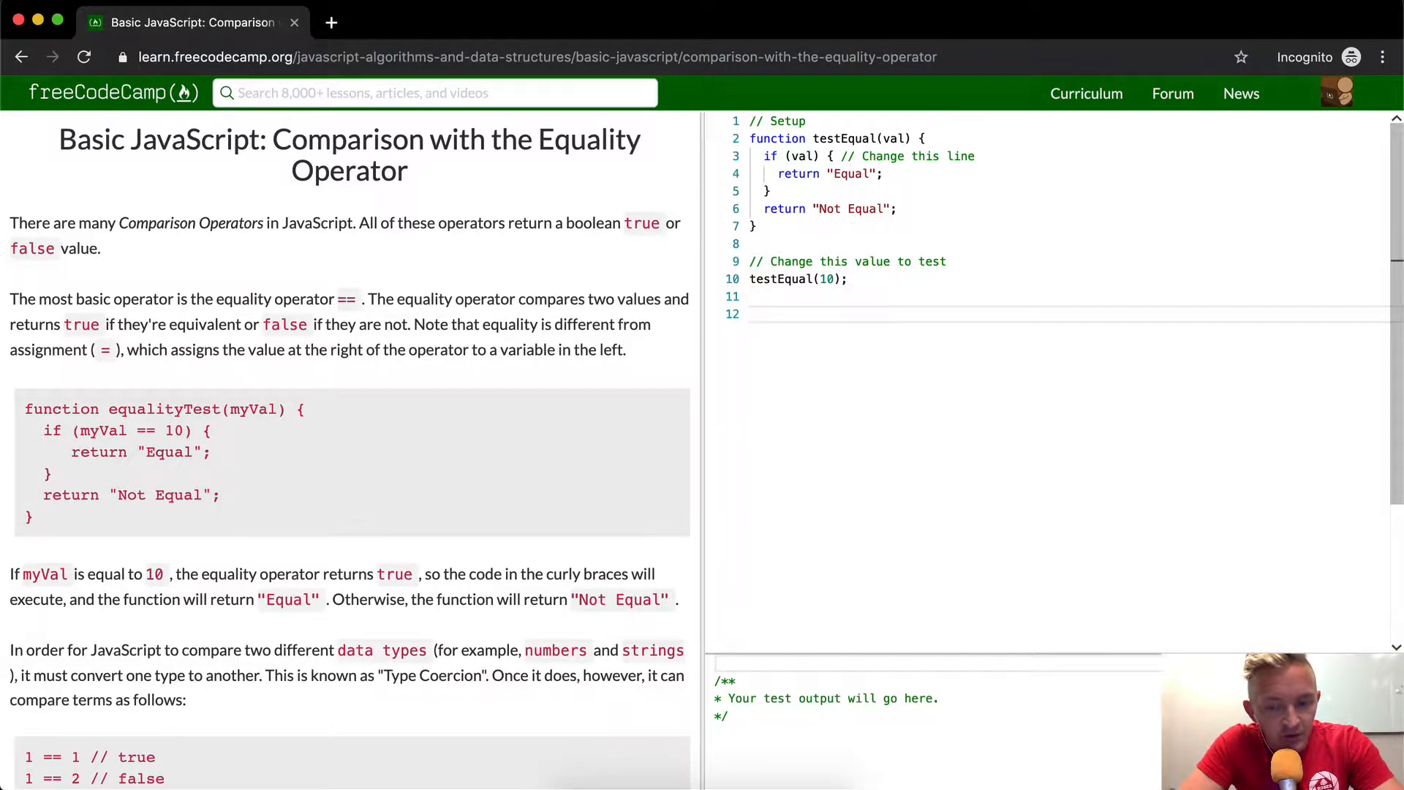
text(<)
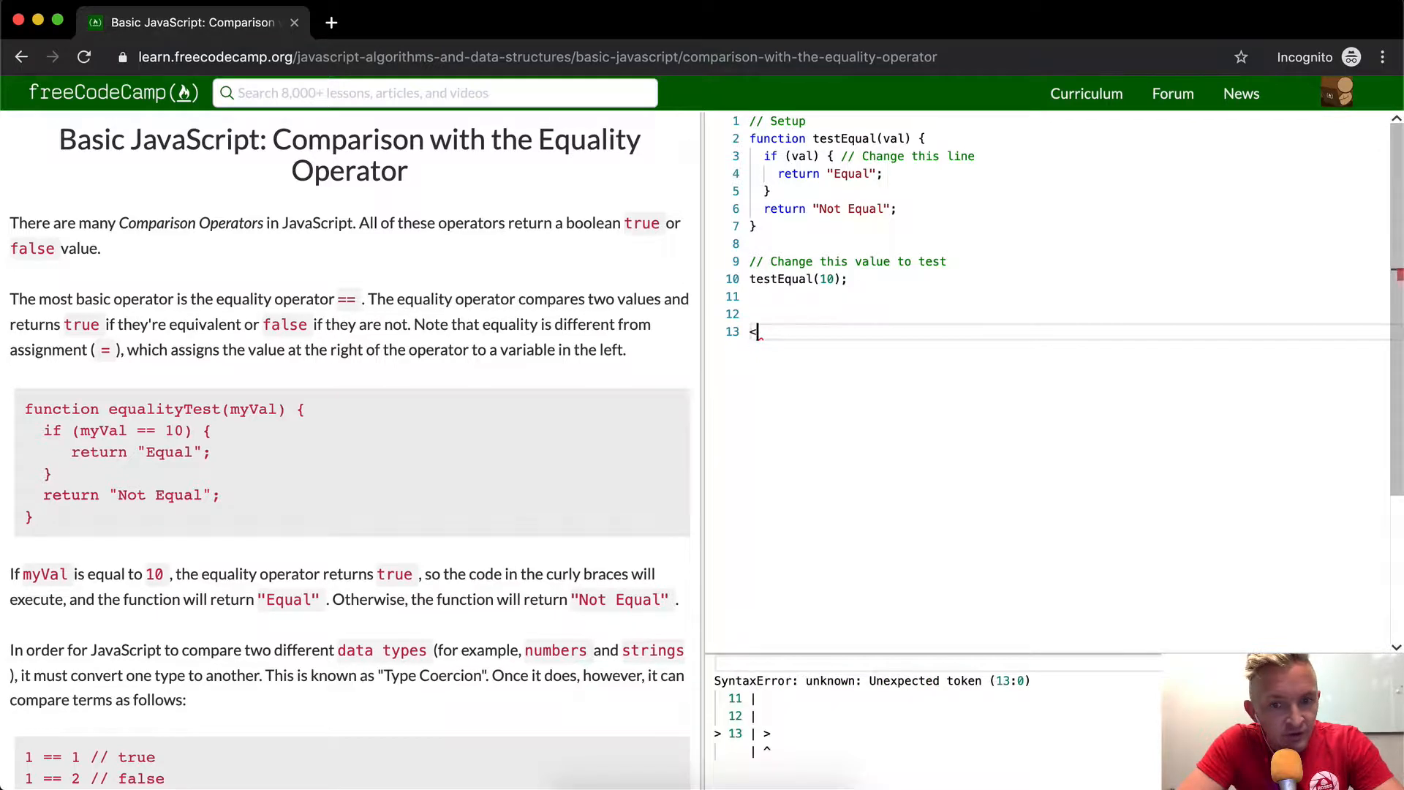
text(1)
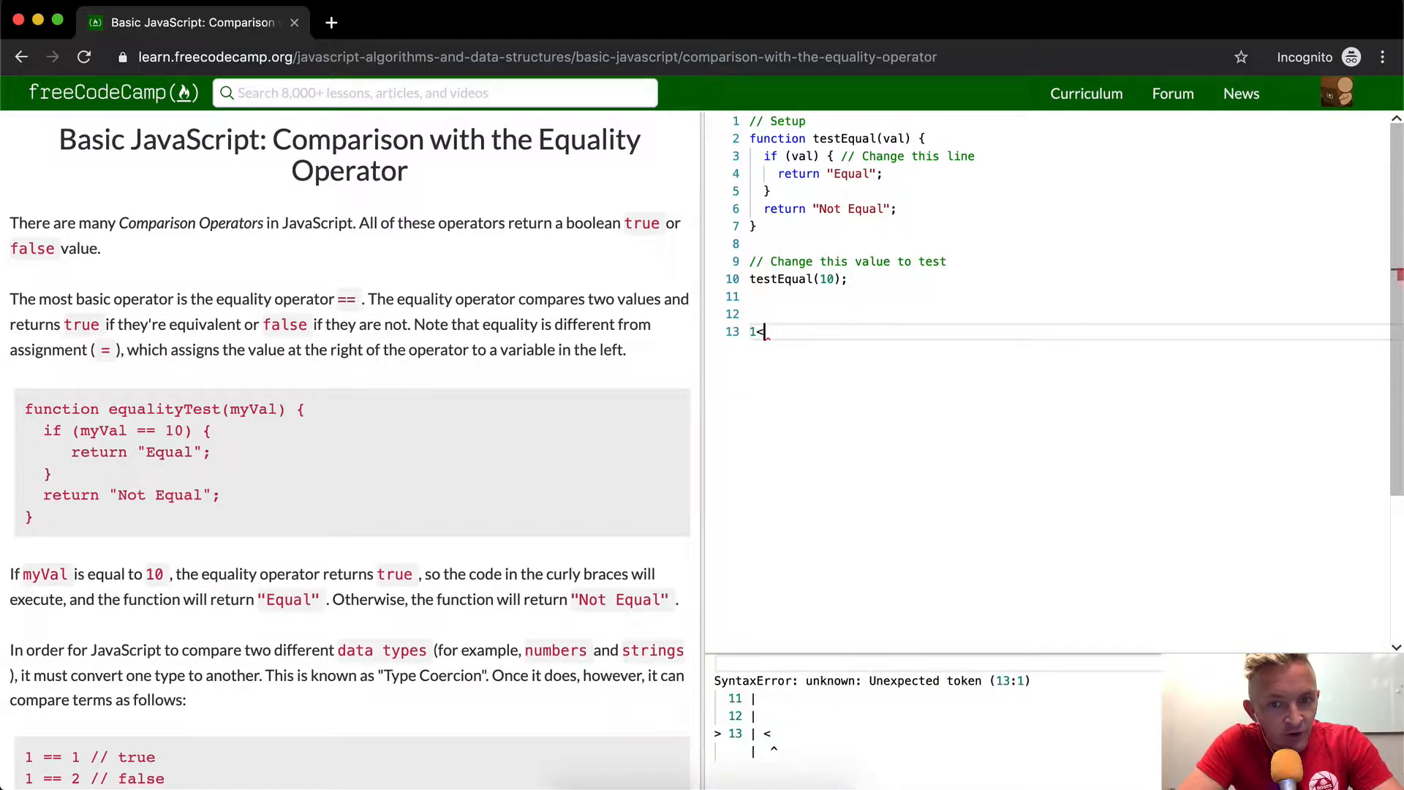
text(console.log)
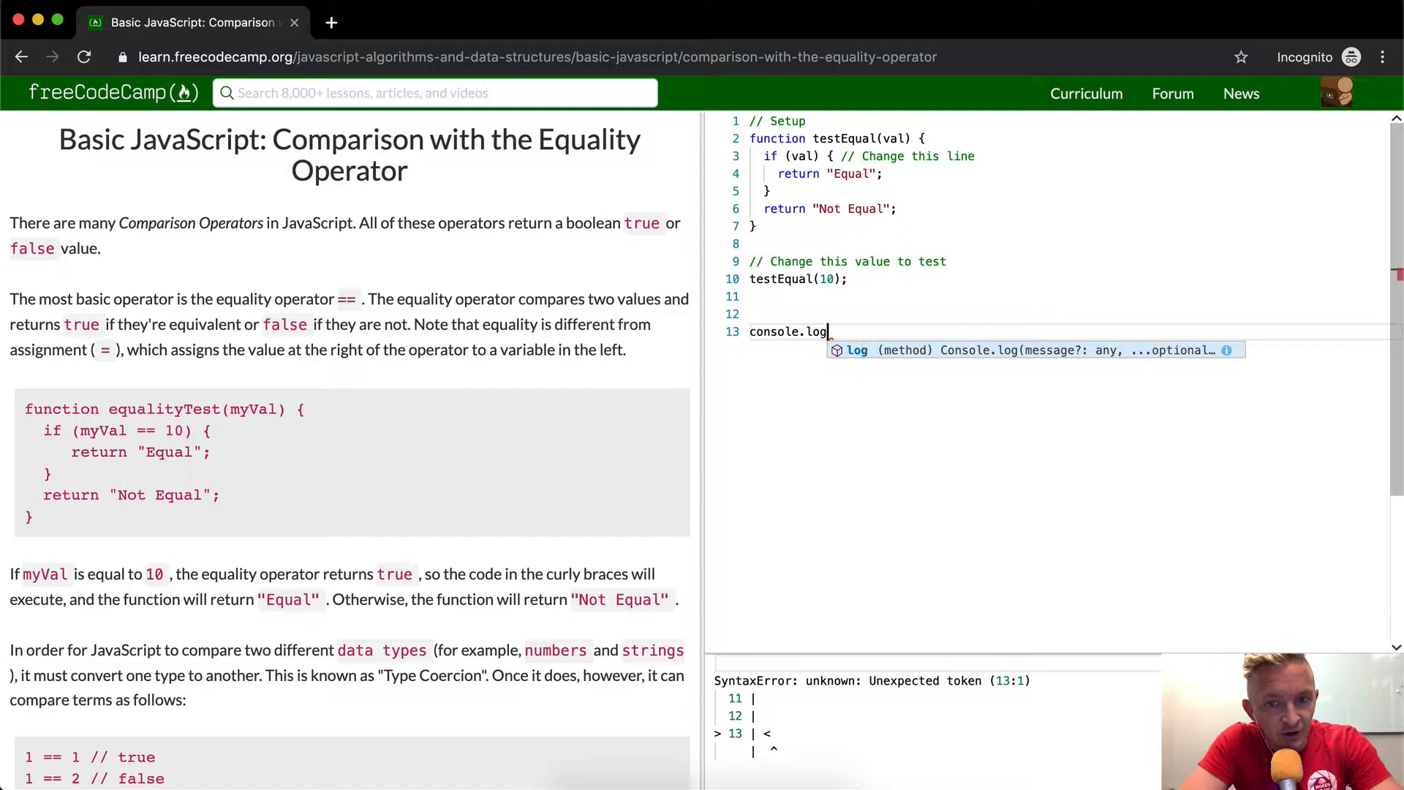
text((2 >)
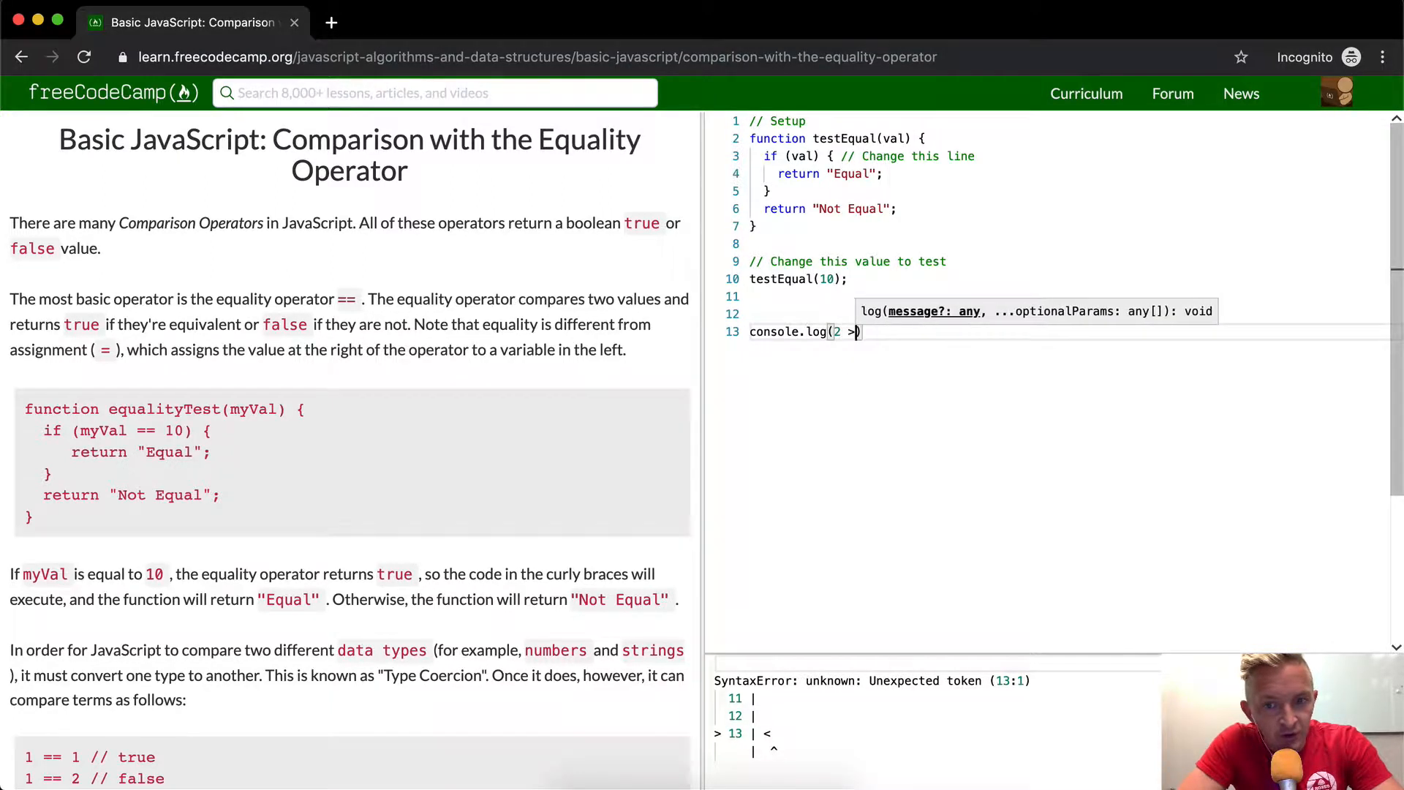
text(1))
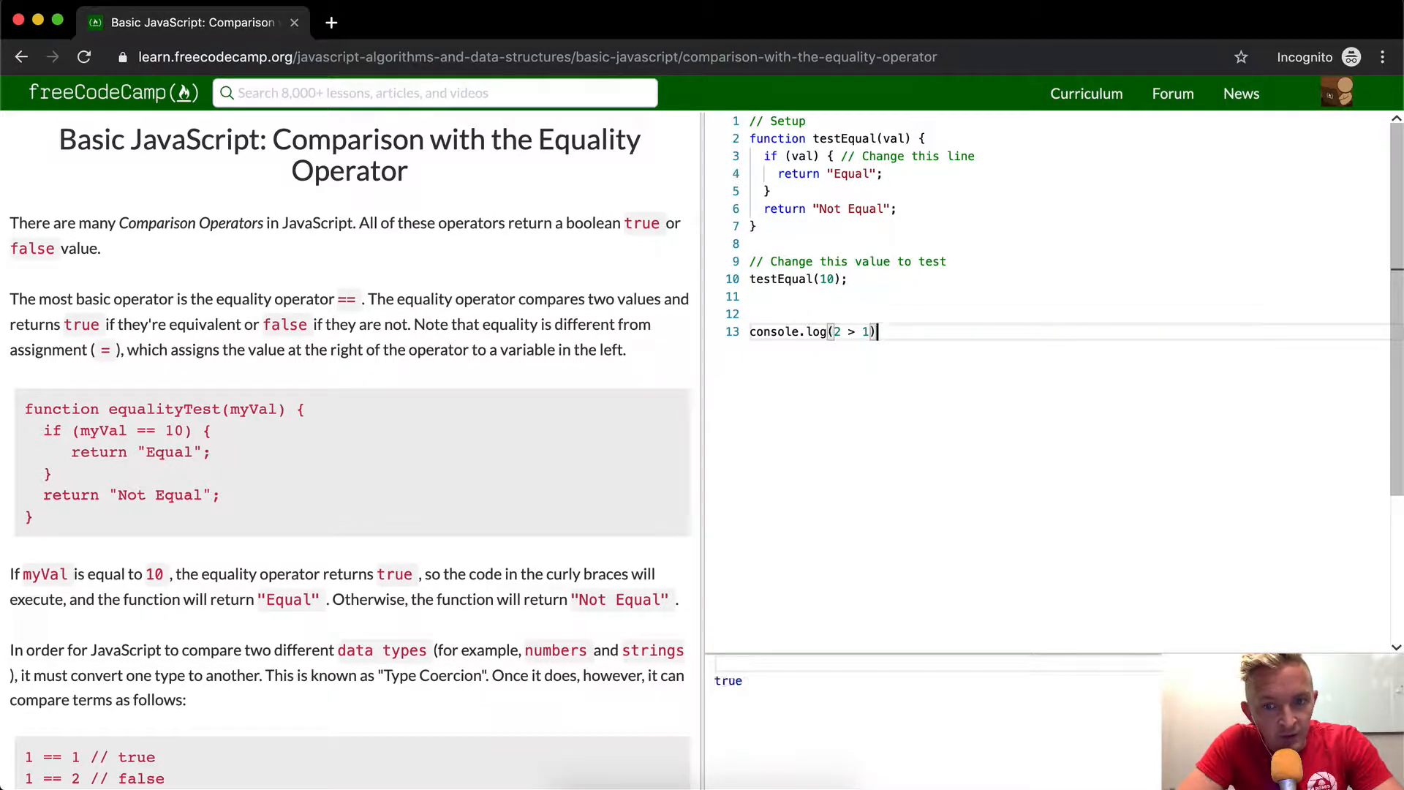
double_click(728, 680)
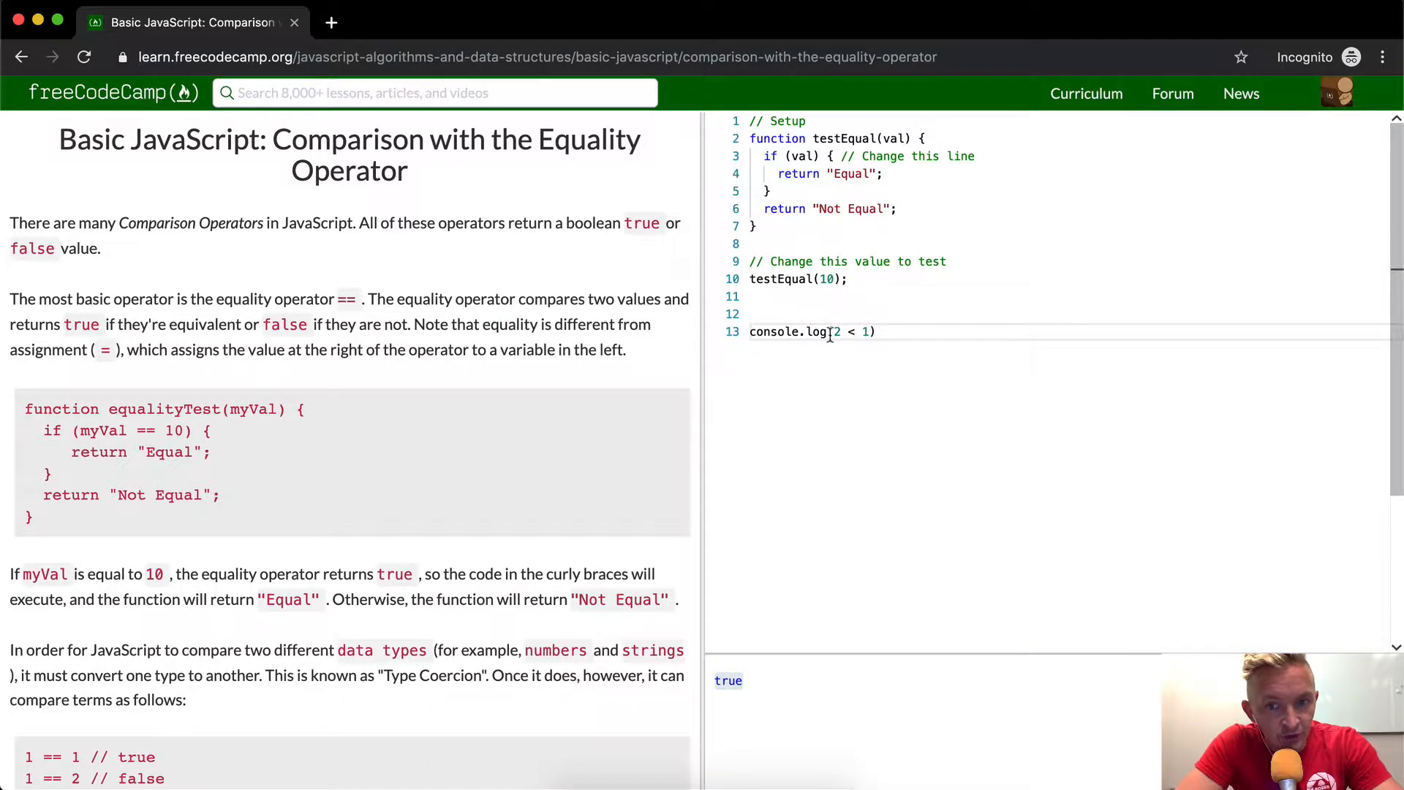
click(865, 332)
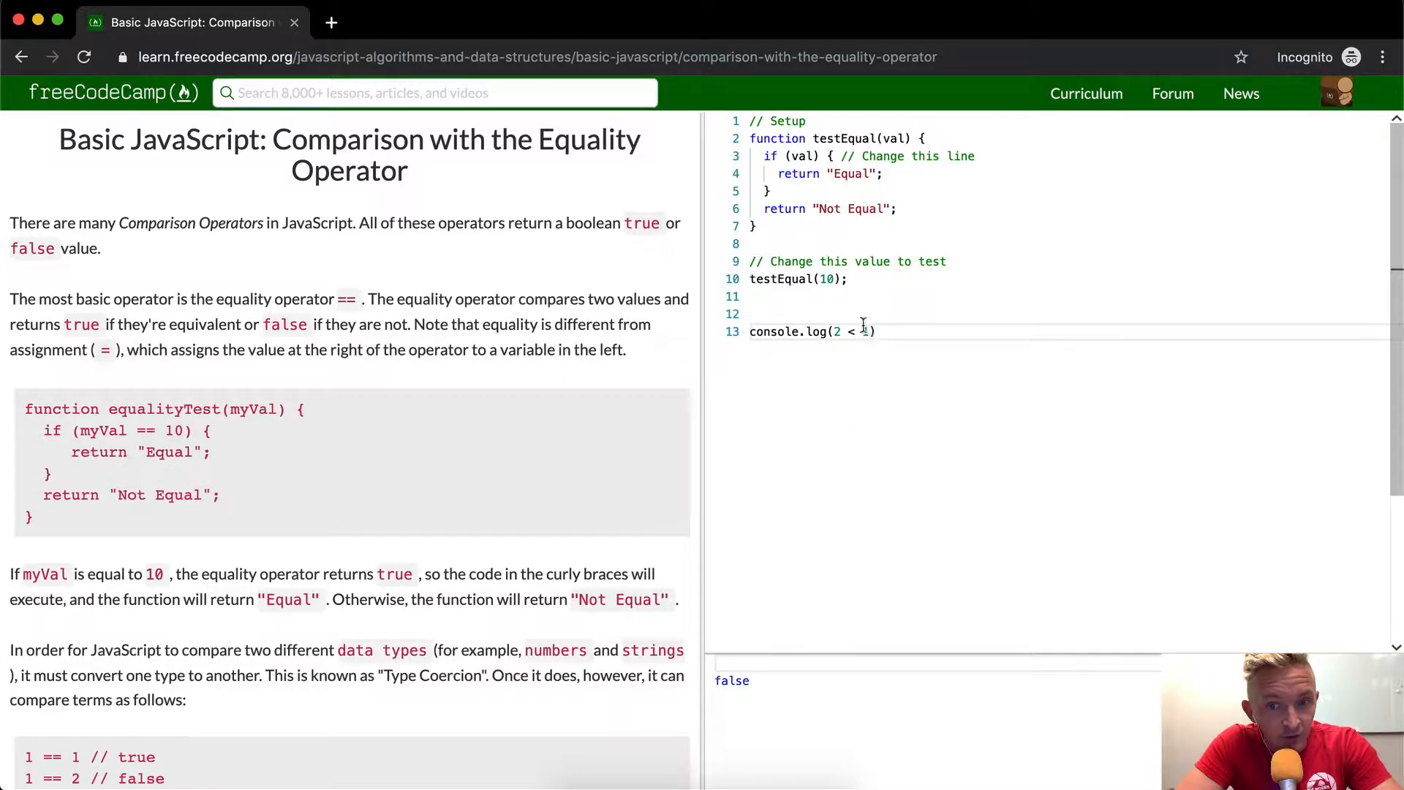
text('st')
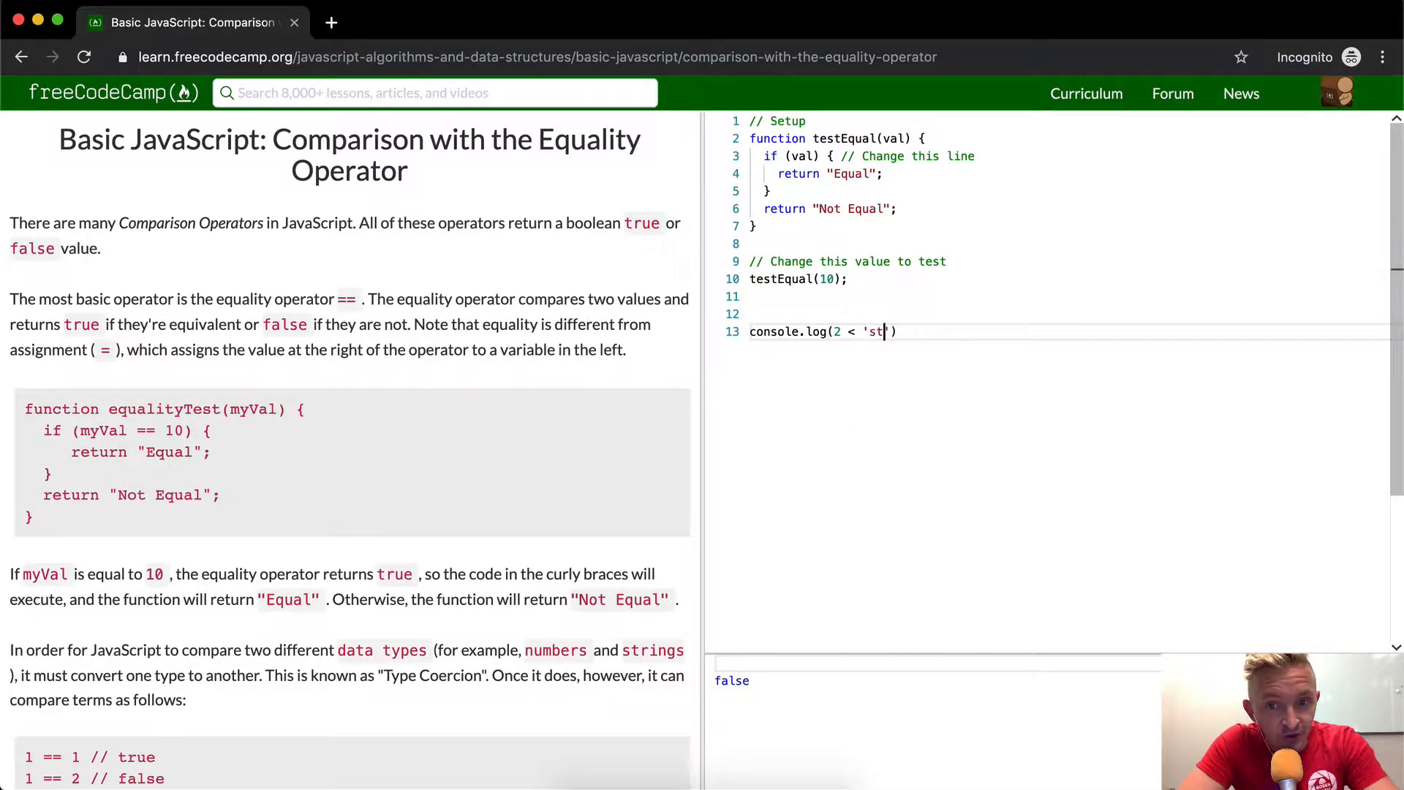
text(ring)
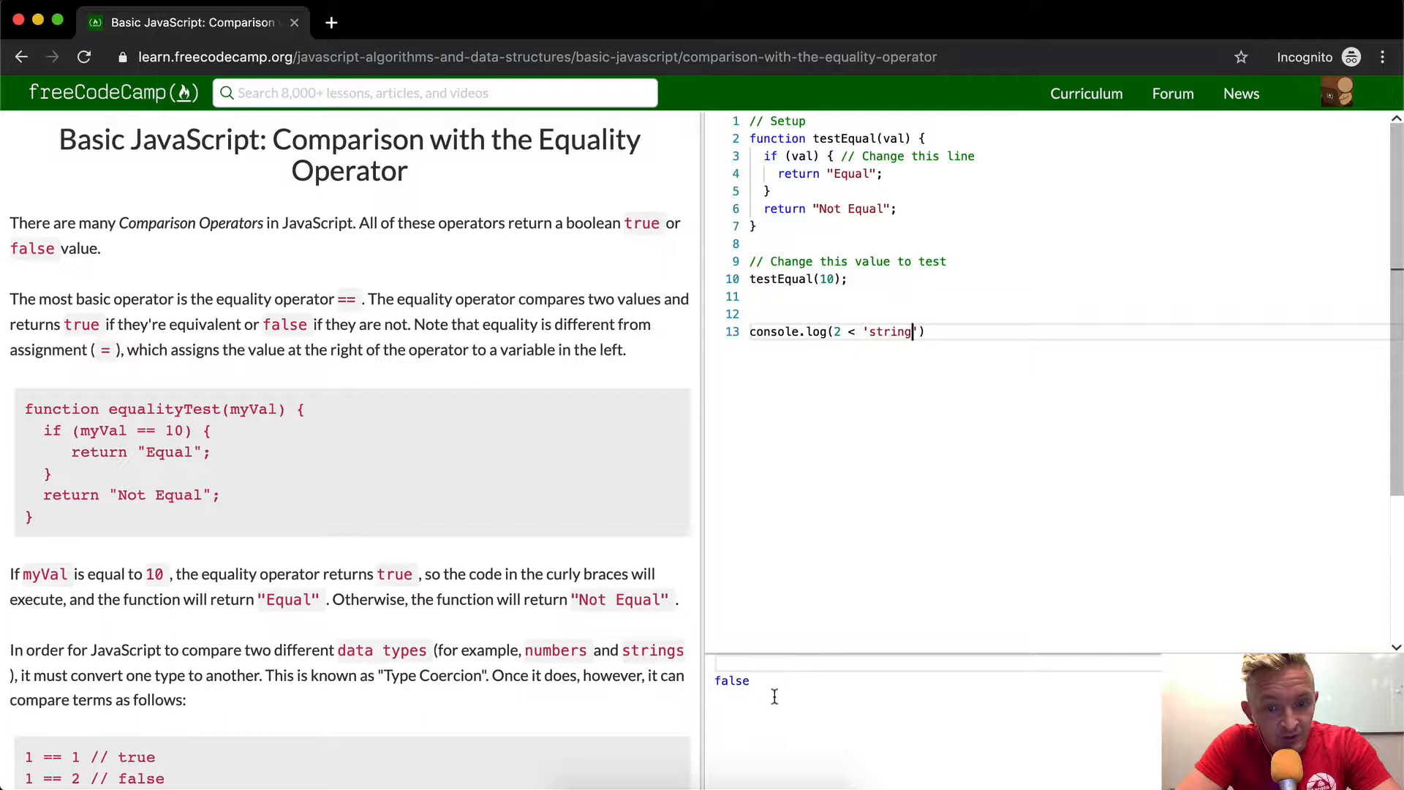
mouse_move(891, 357)
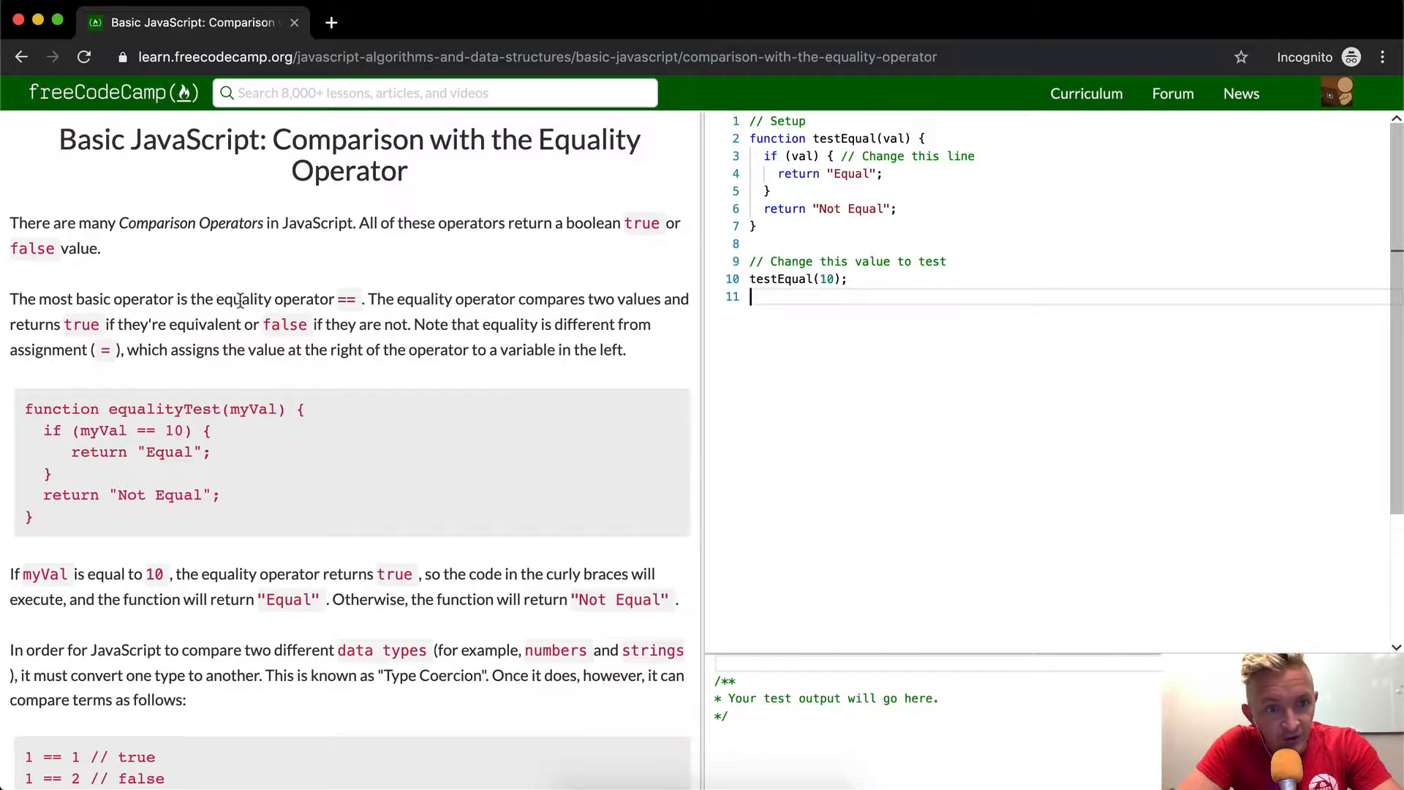
- Log console.log(2 == 2) then 2 == 3 on a new line, briefly trying a single =
key(Return)
text(console.log(2 )
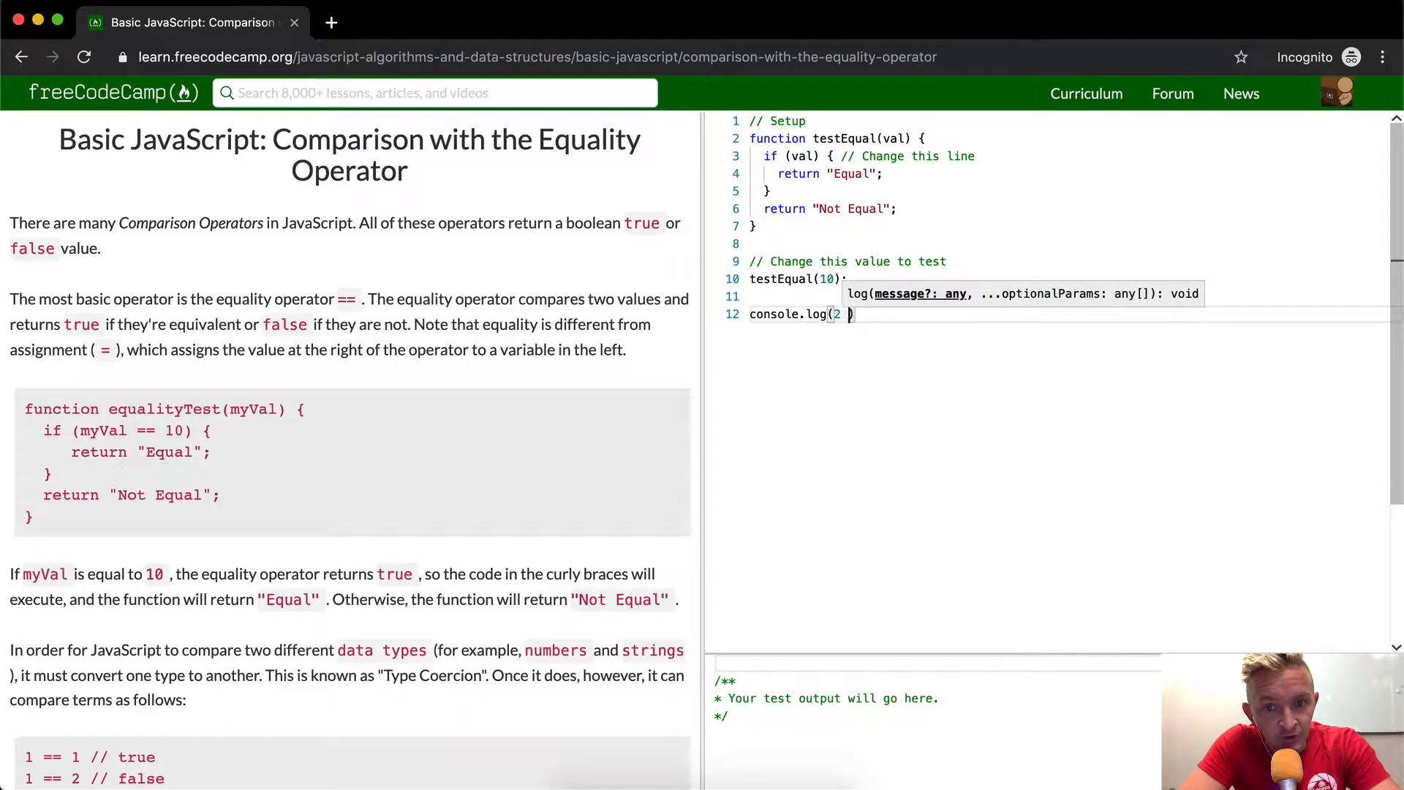
text(== 2)
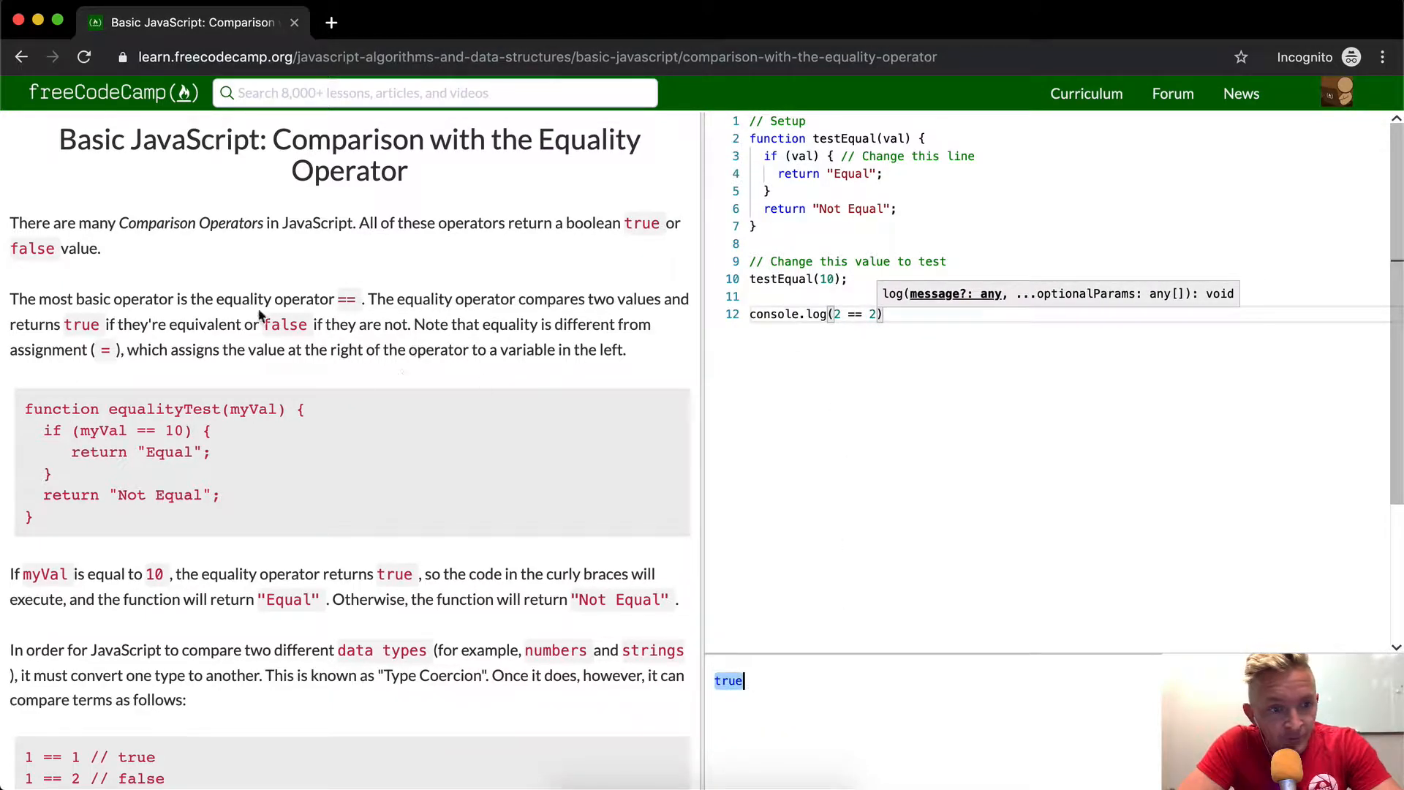
mouse_move(386, 320)
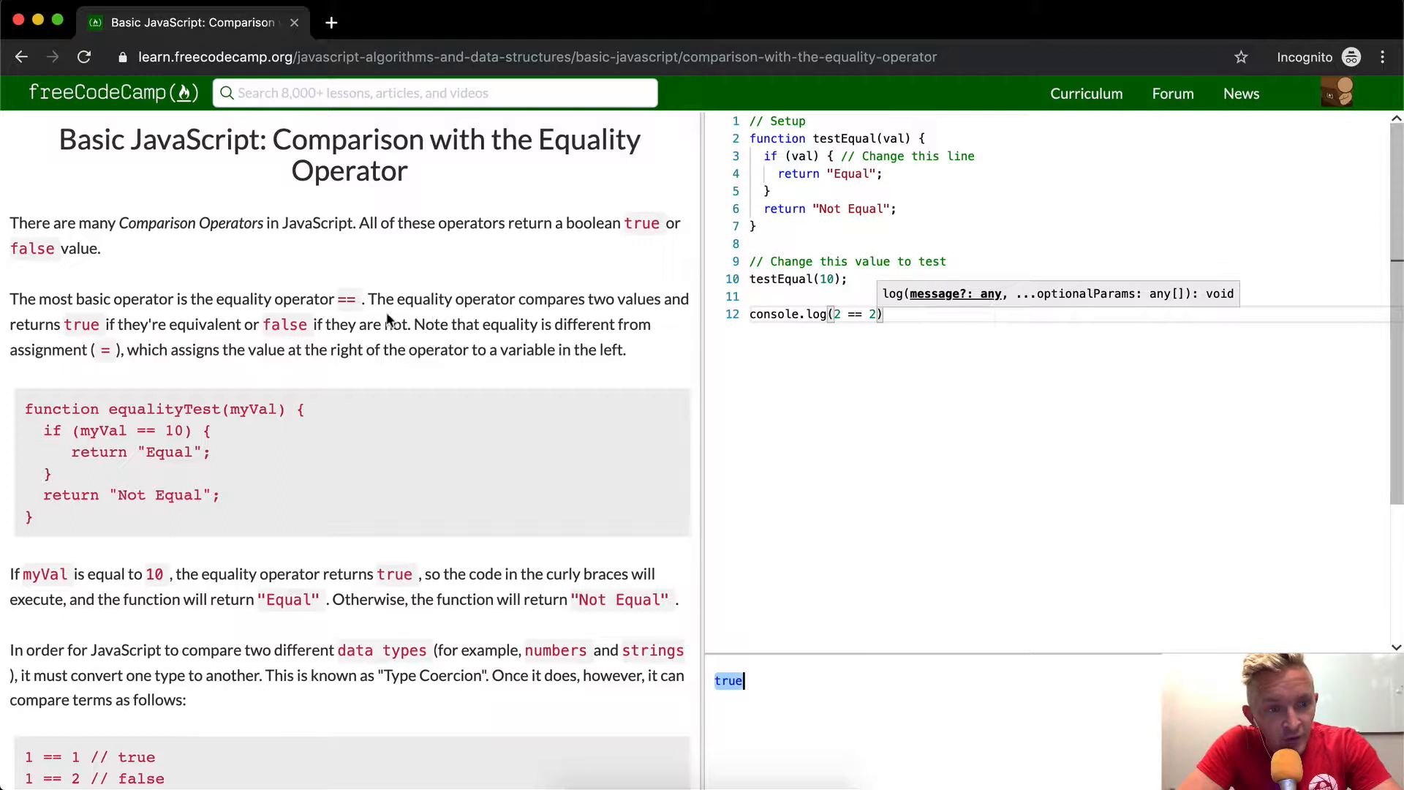
mouse_move(338, 340)
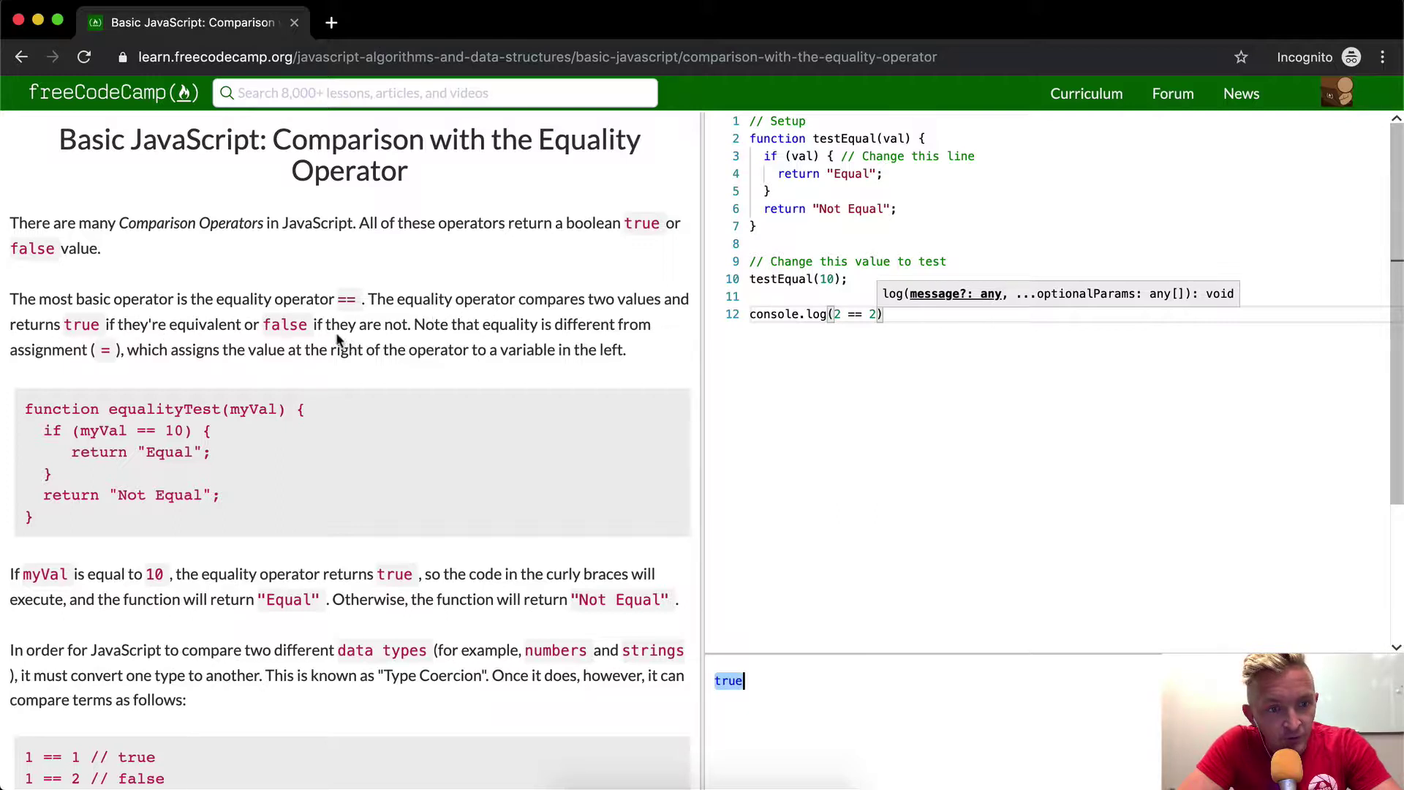
text(3)
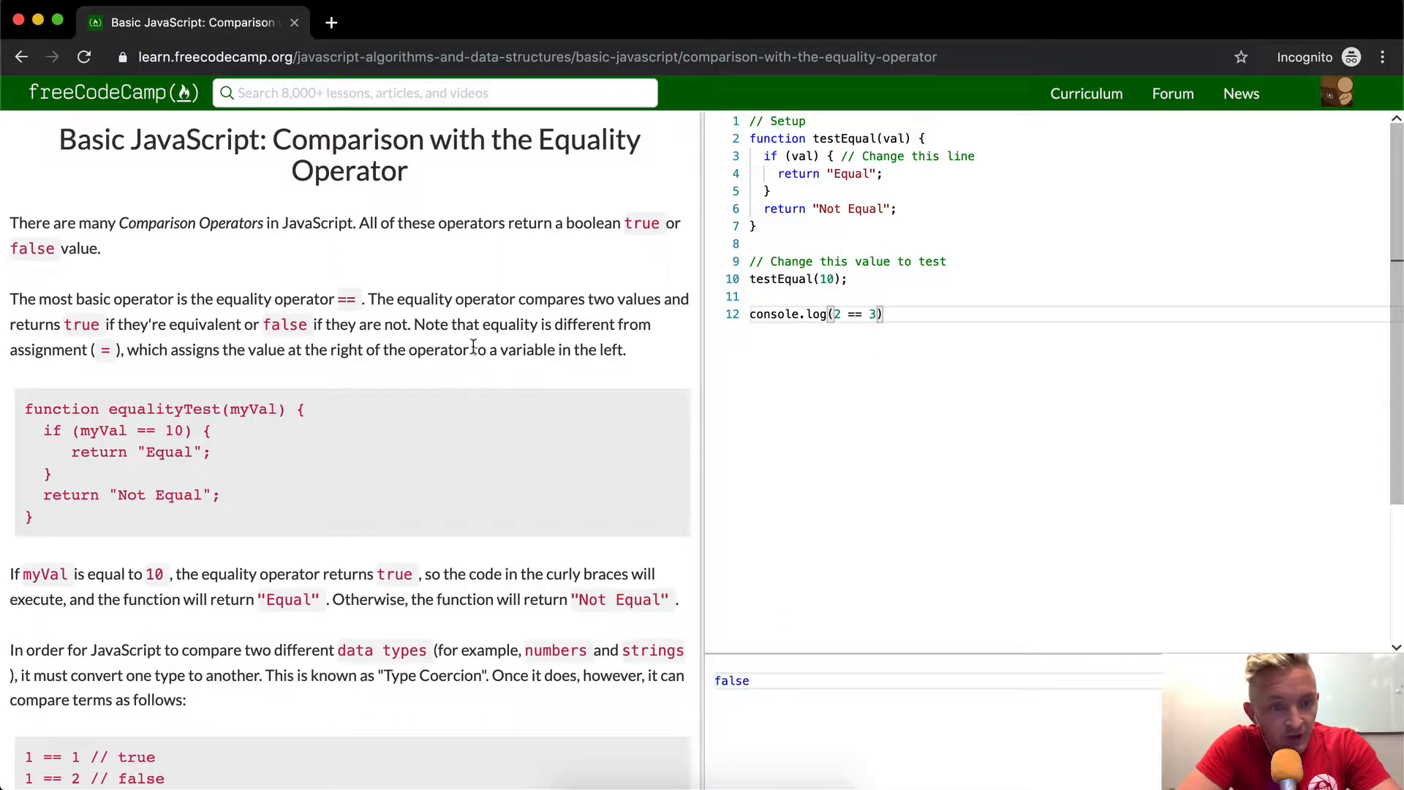
mouse_move(101, 359)
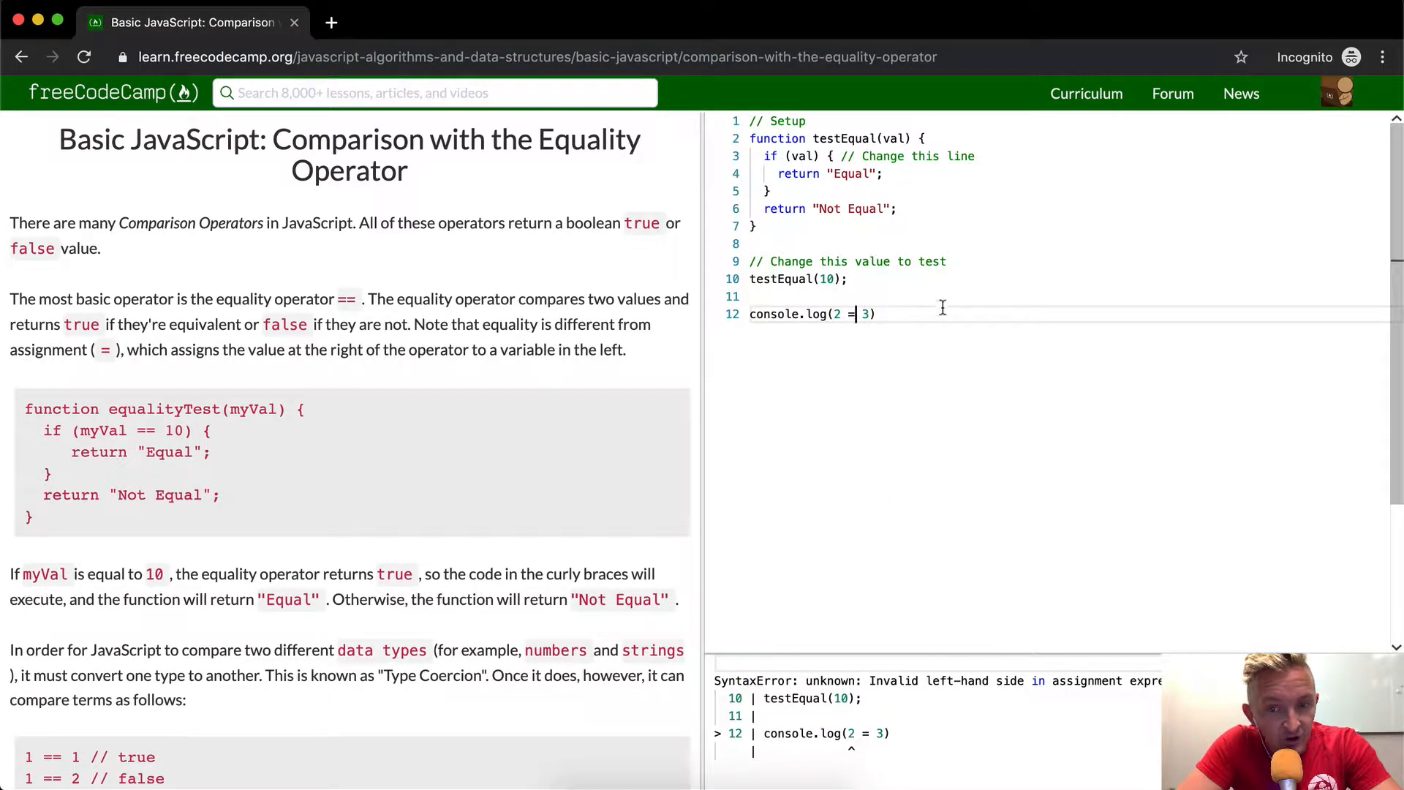
text(=)
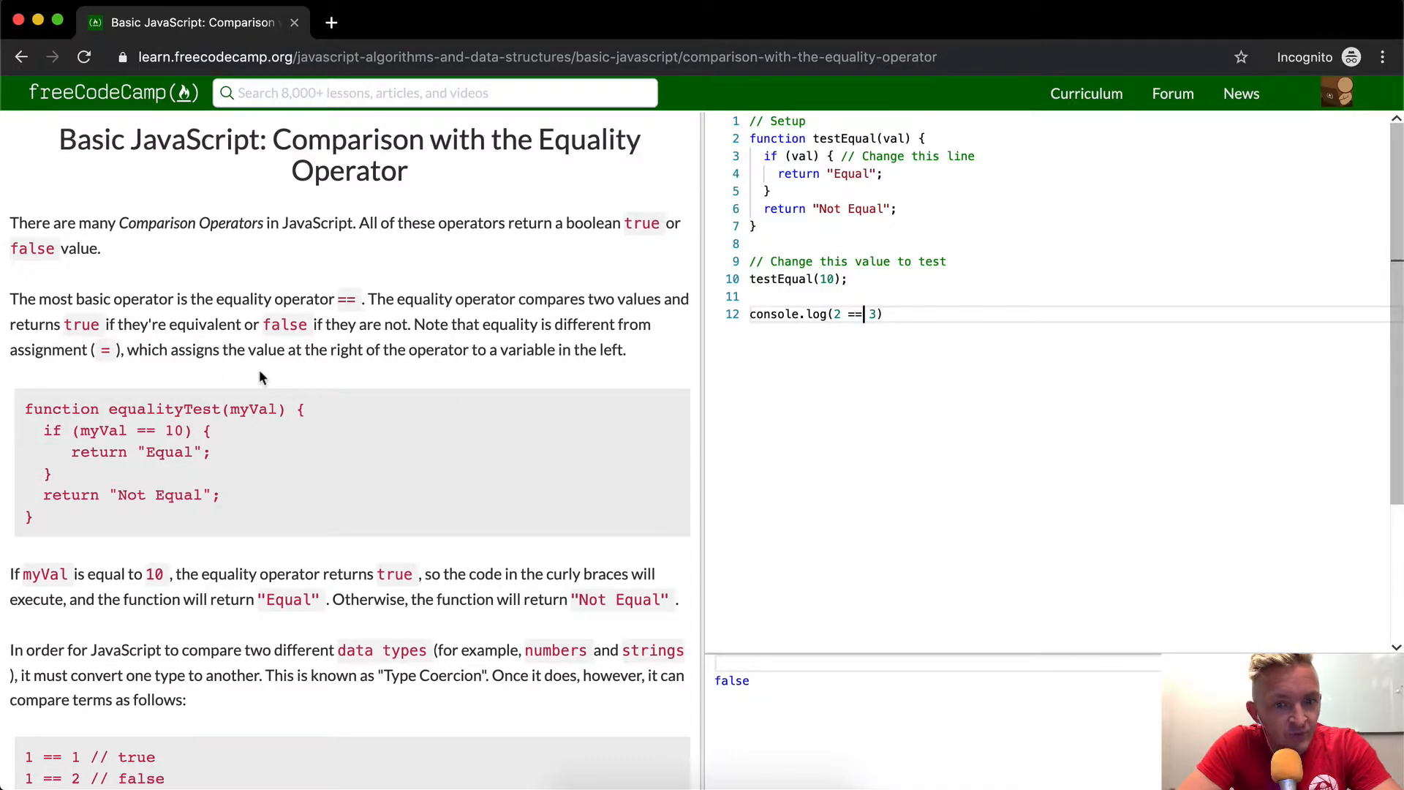
scroll(down, 3)
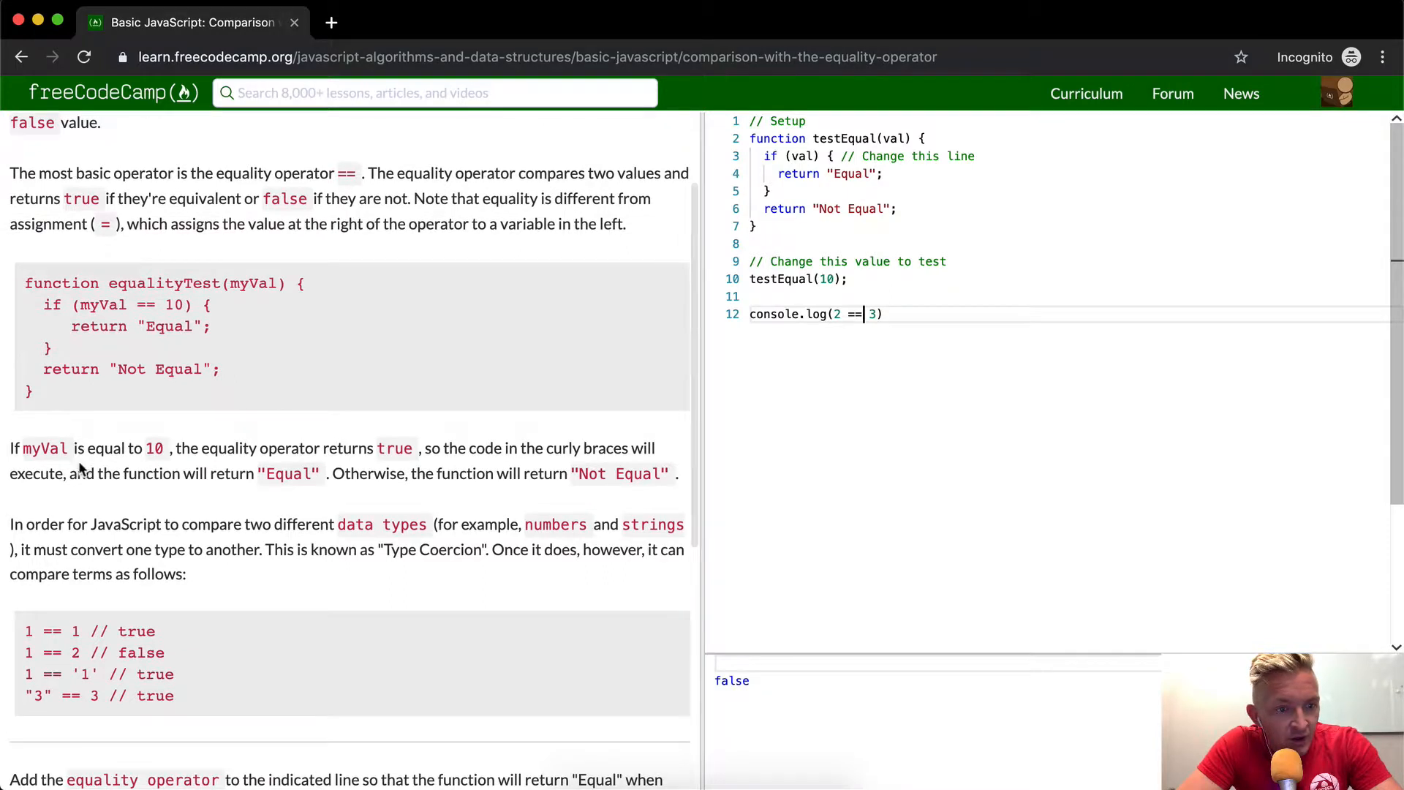
scroll(down, 3)
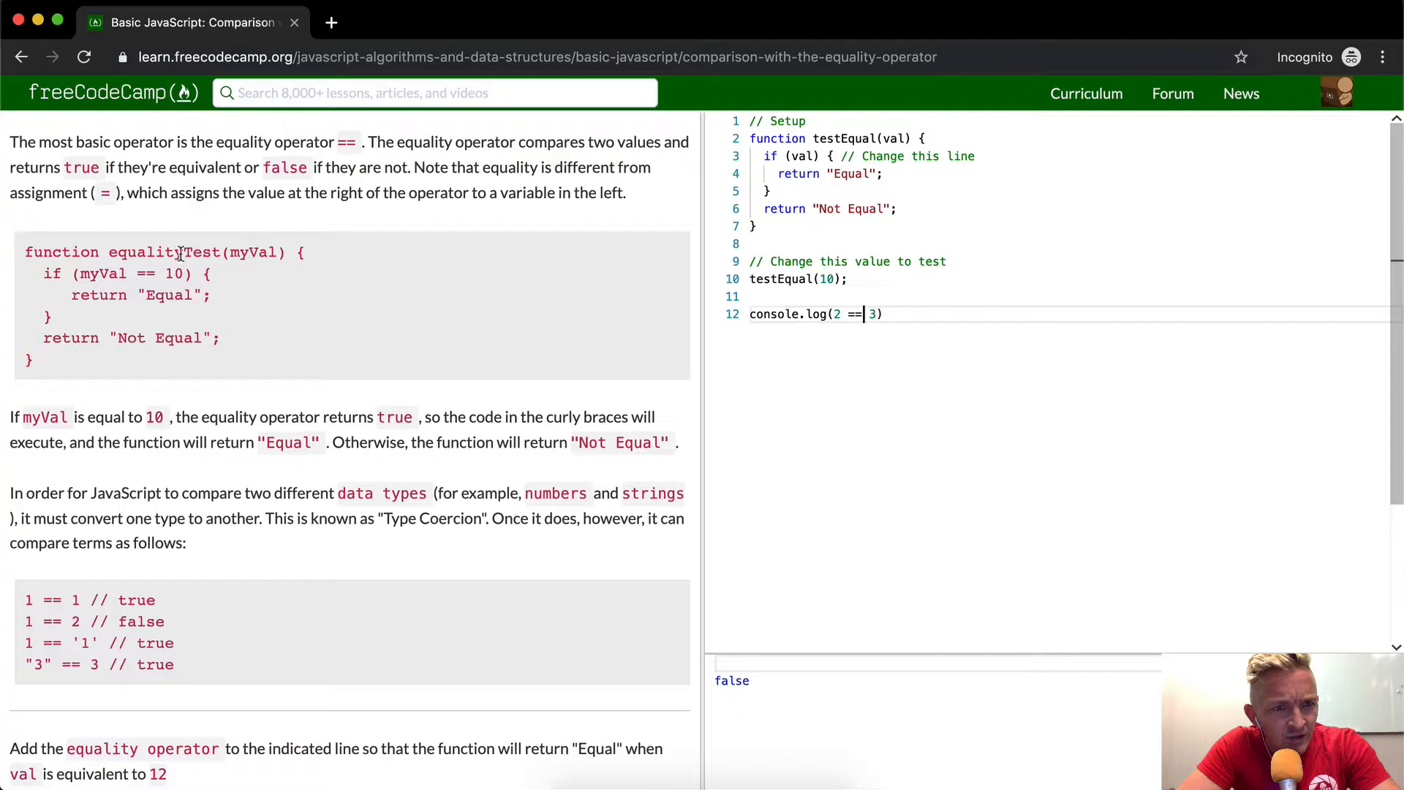
double_click(253, 251)
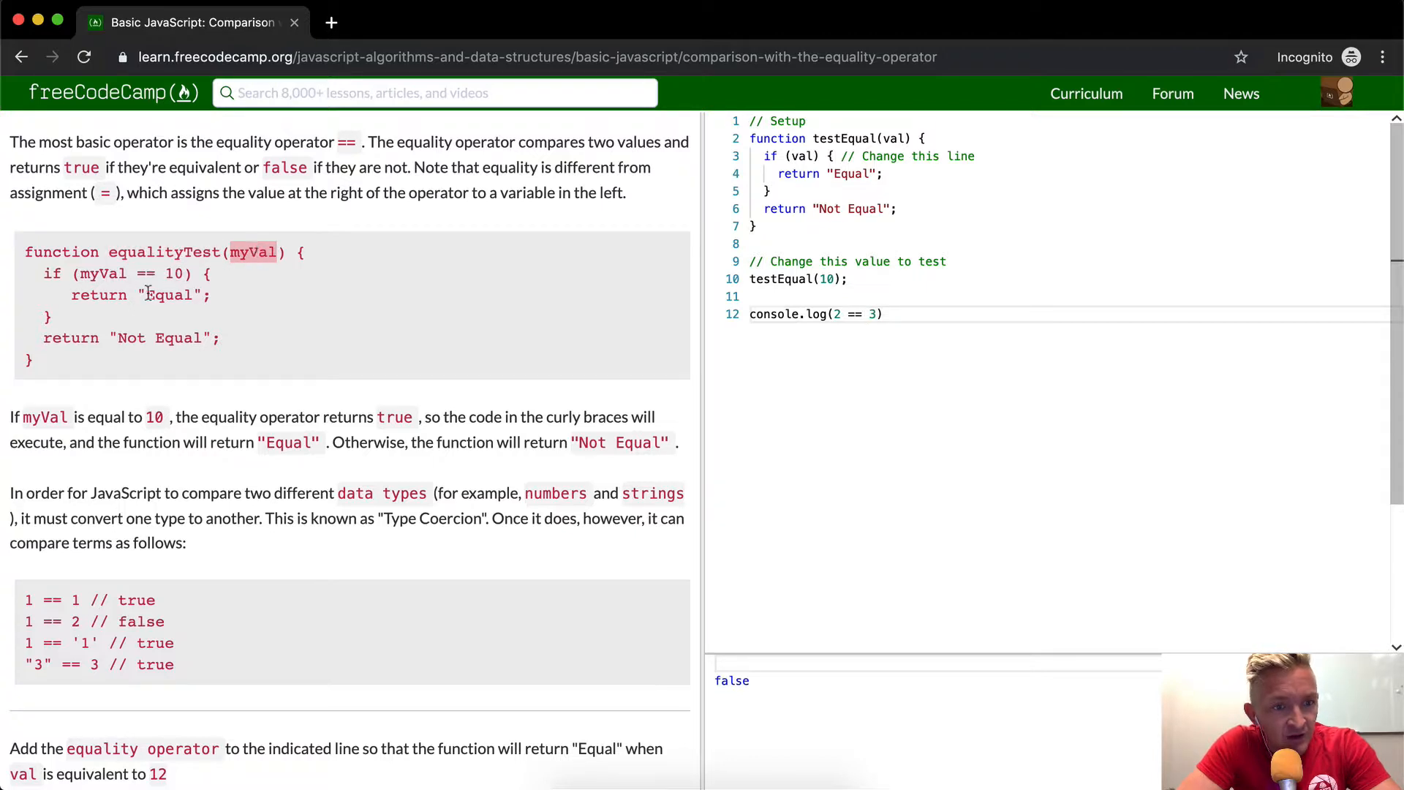
scroll(down, 3)
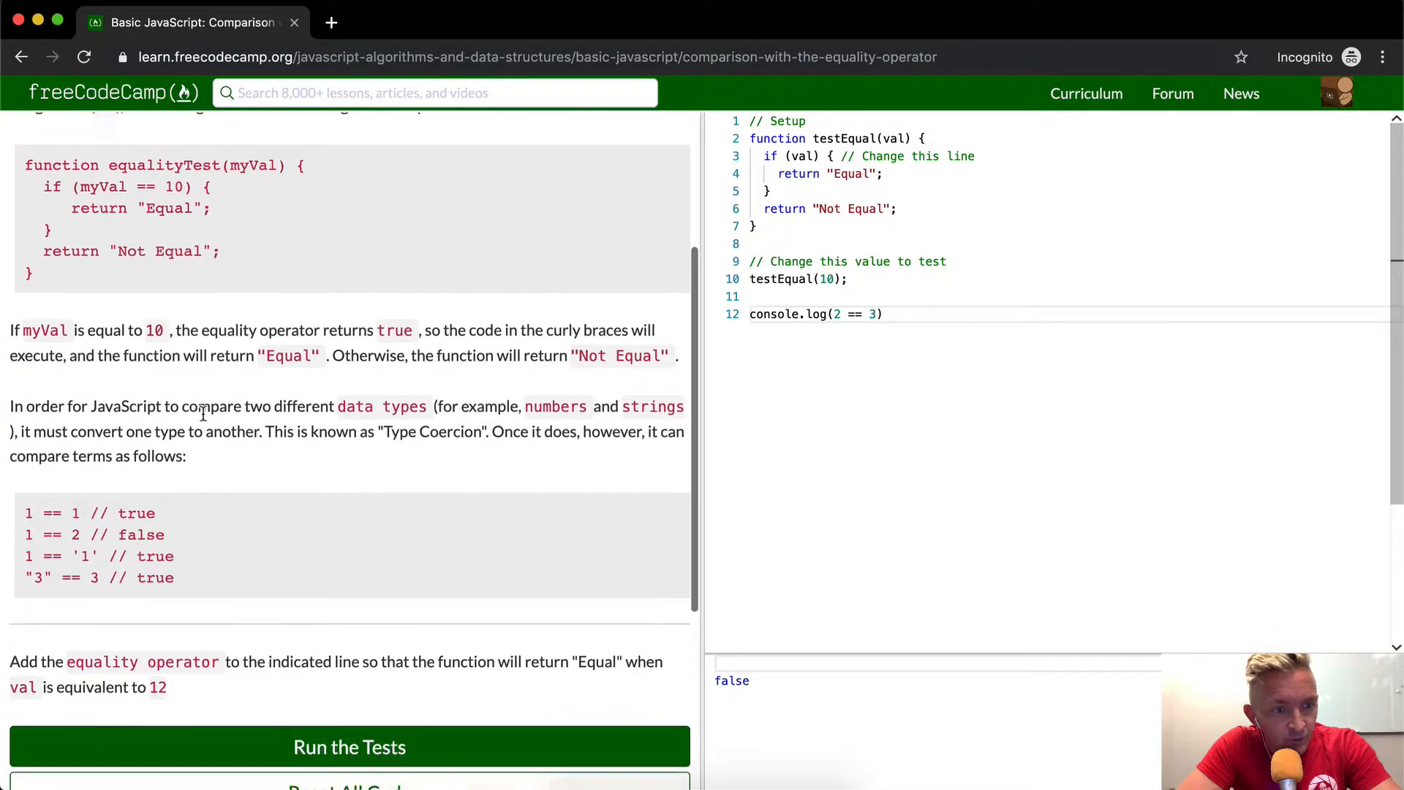
scroll(down, 3)
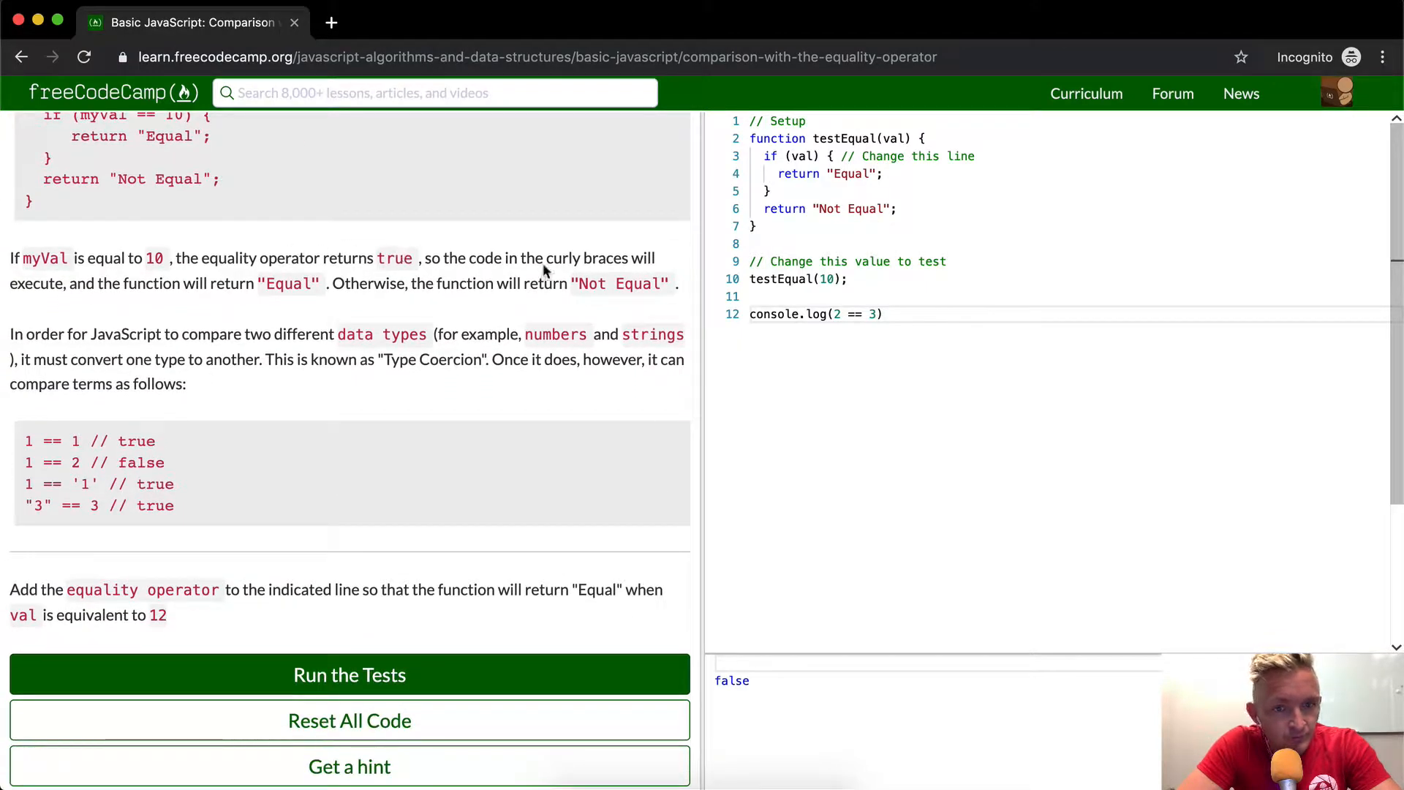
mouse_move(82, 279)
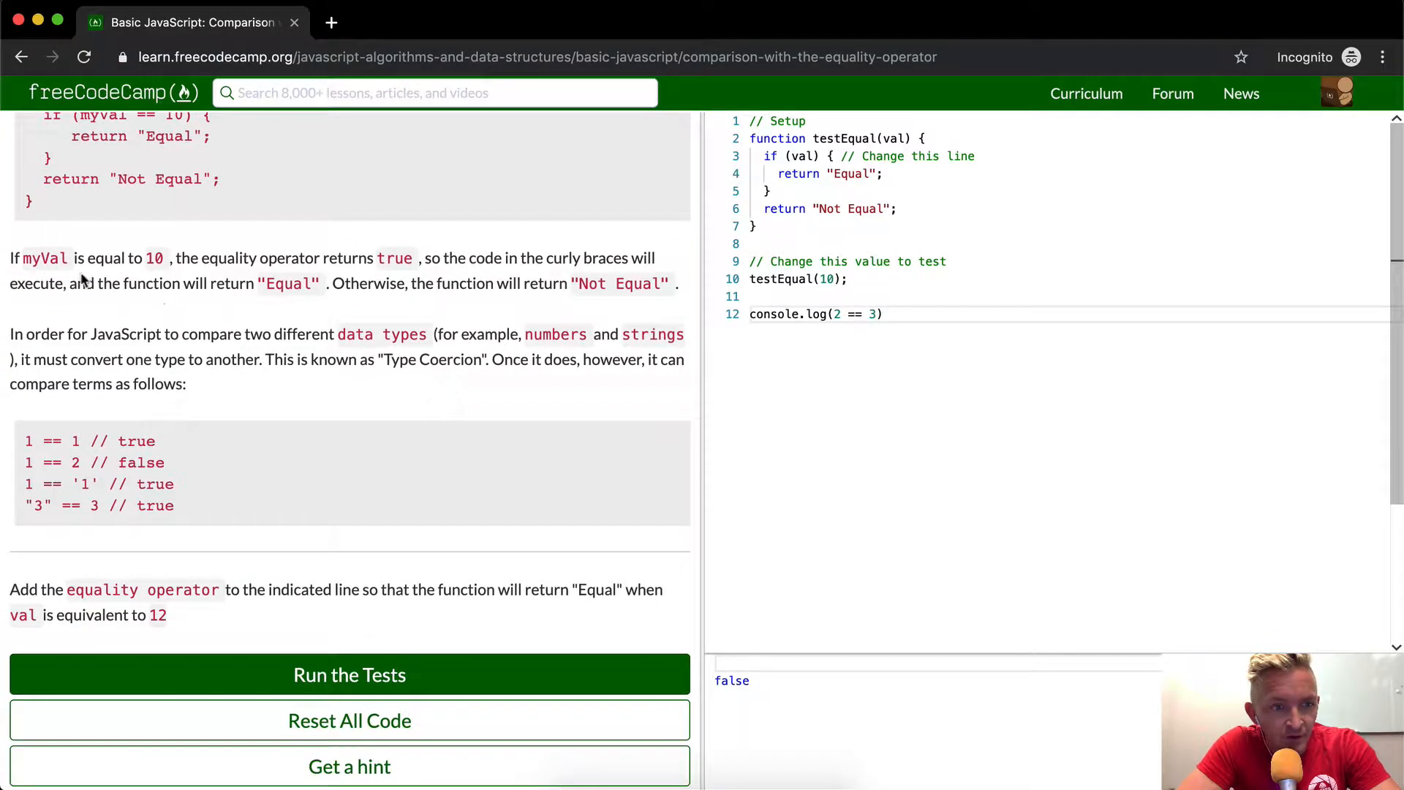
mouse_move(404, 296)
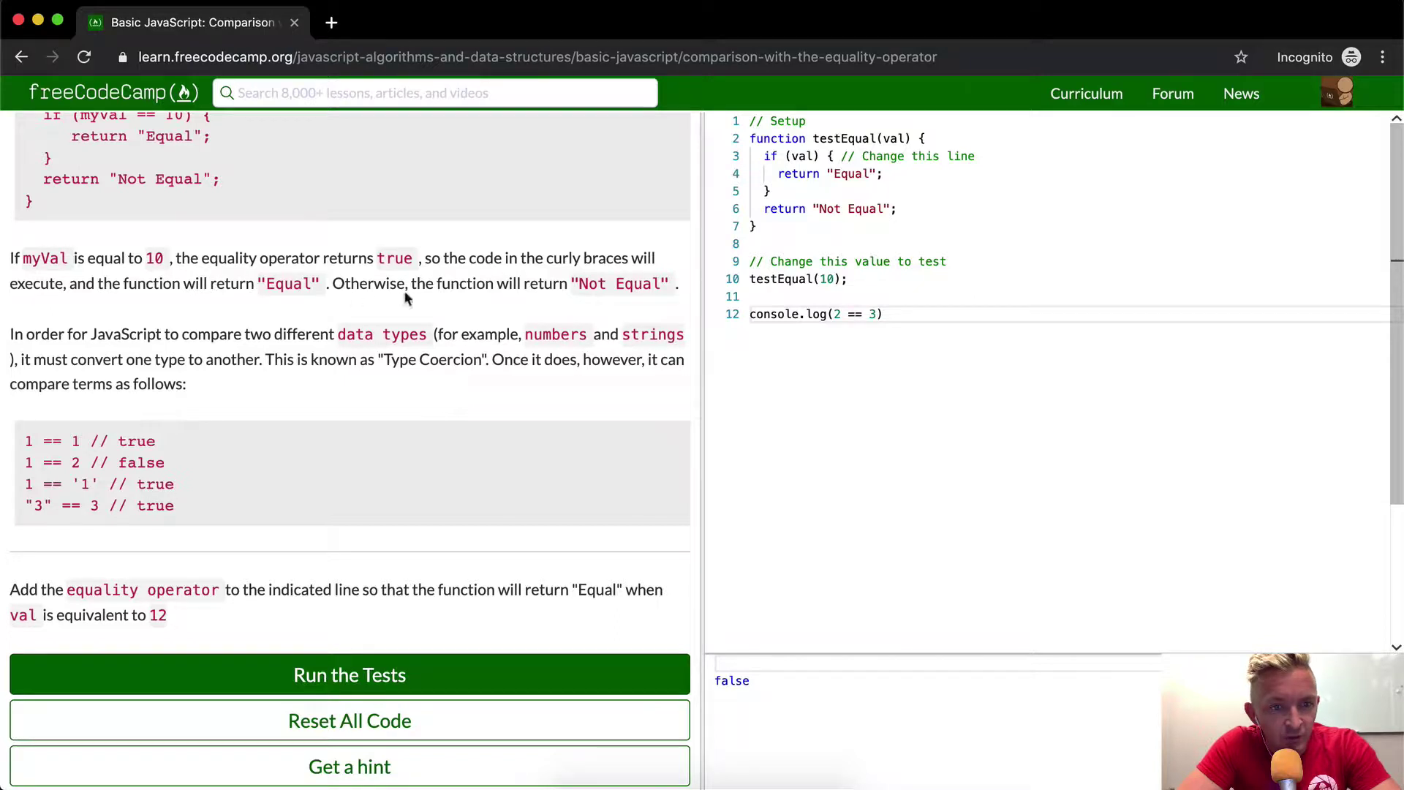
scroll(down, 3)
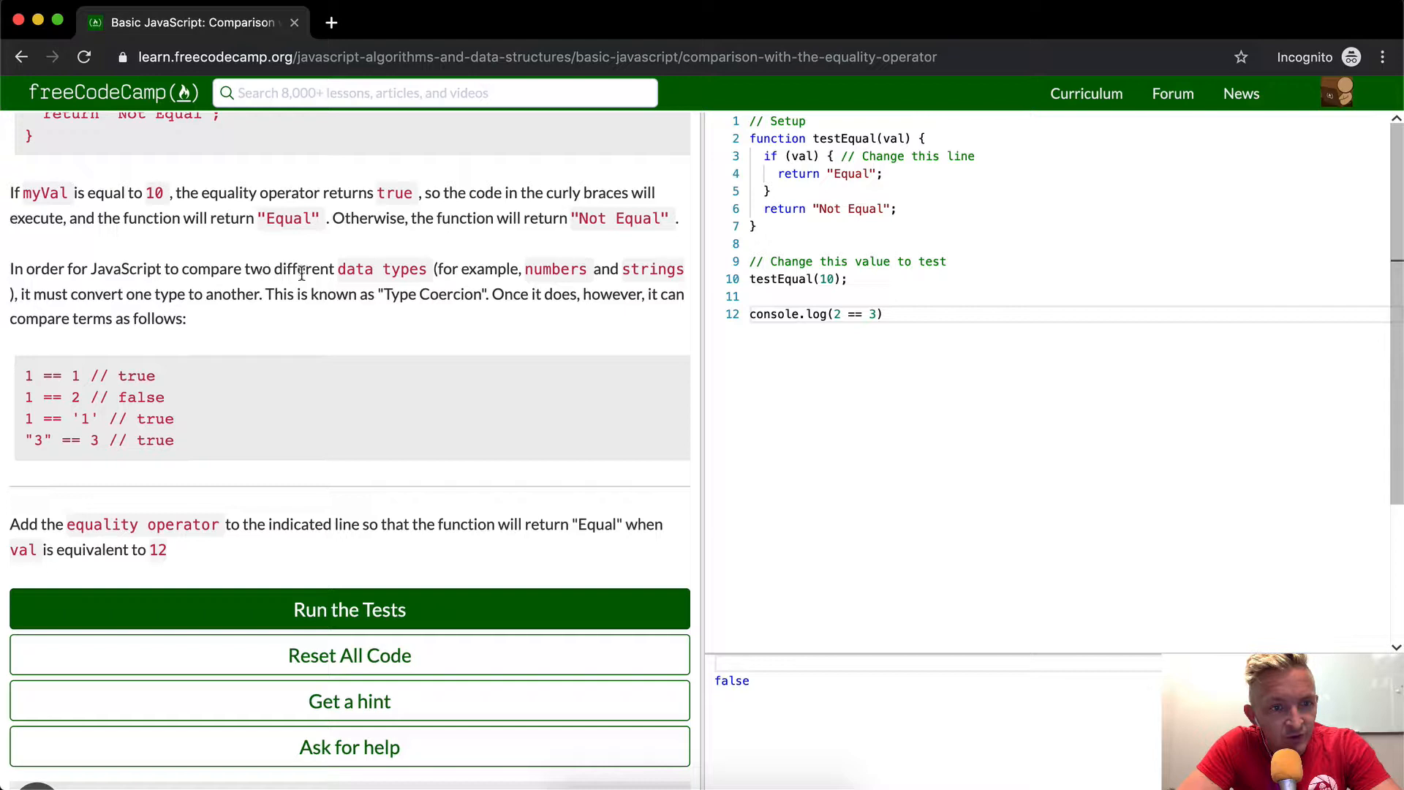
mouse_move(591, 284)
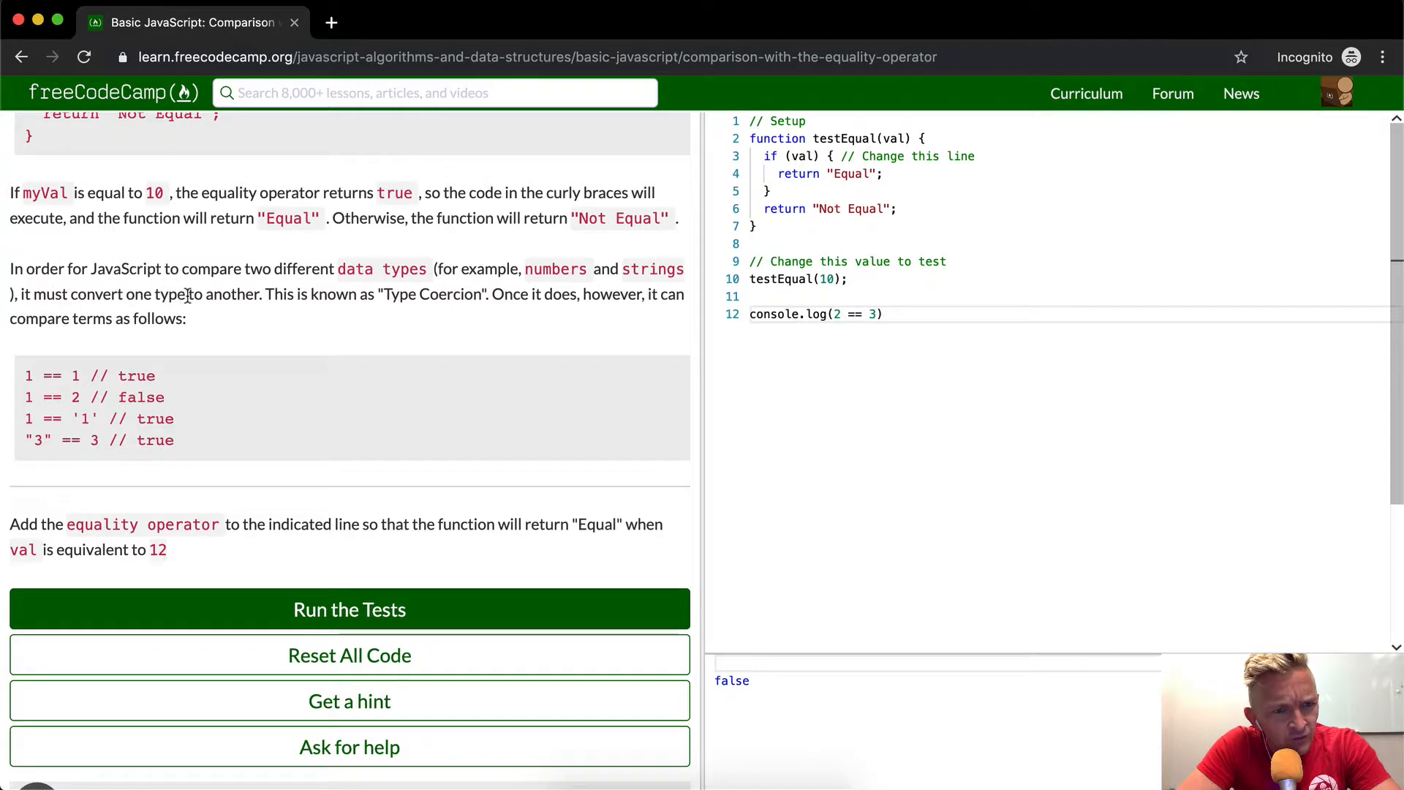
mouse_move(424, 300)
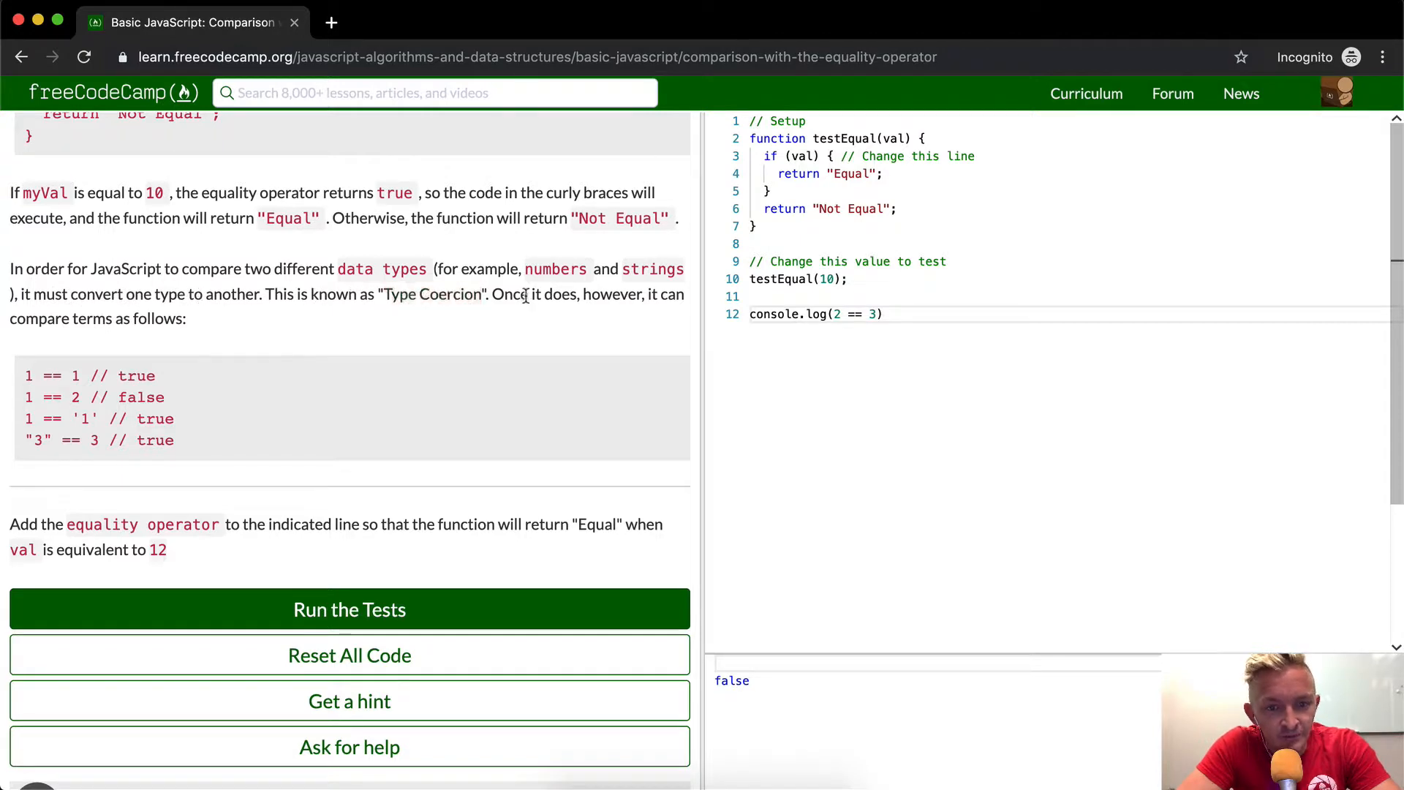
mouse_move(522, 310)
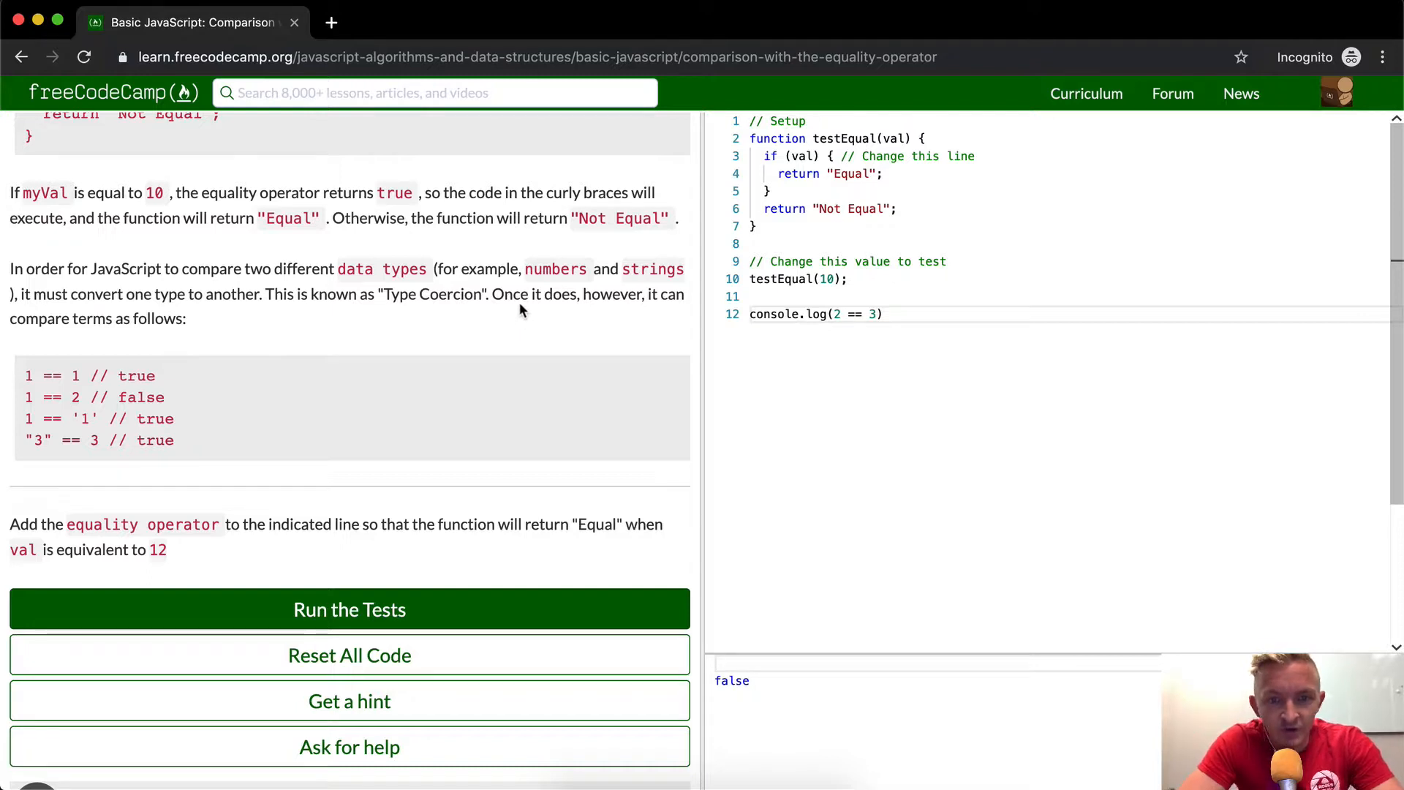
mouse_move(175, 324)
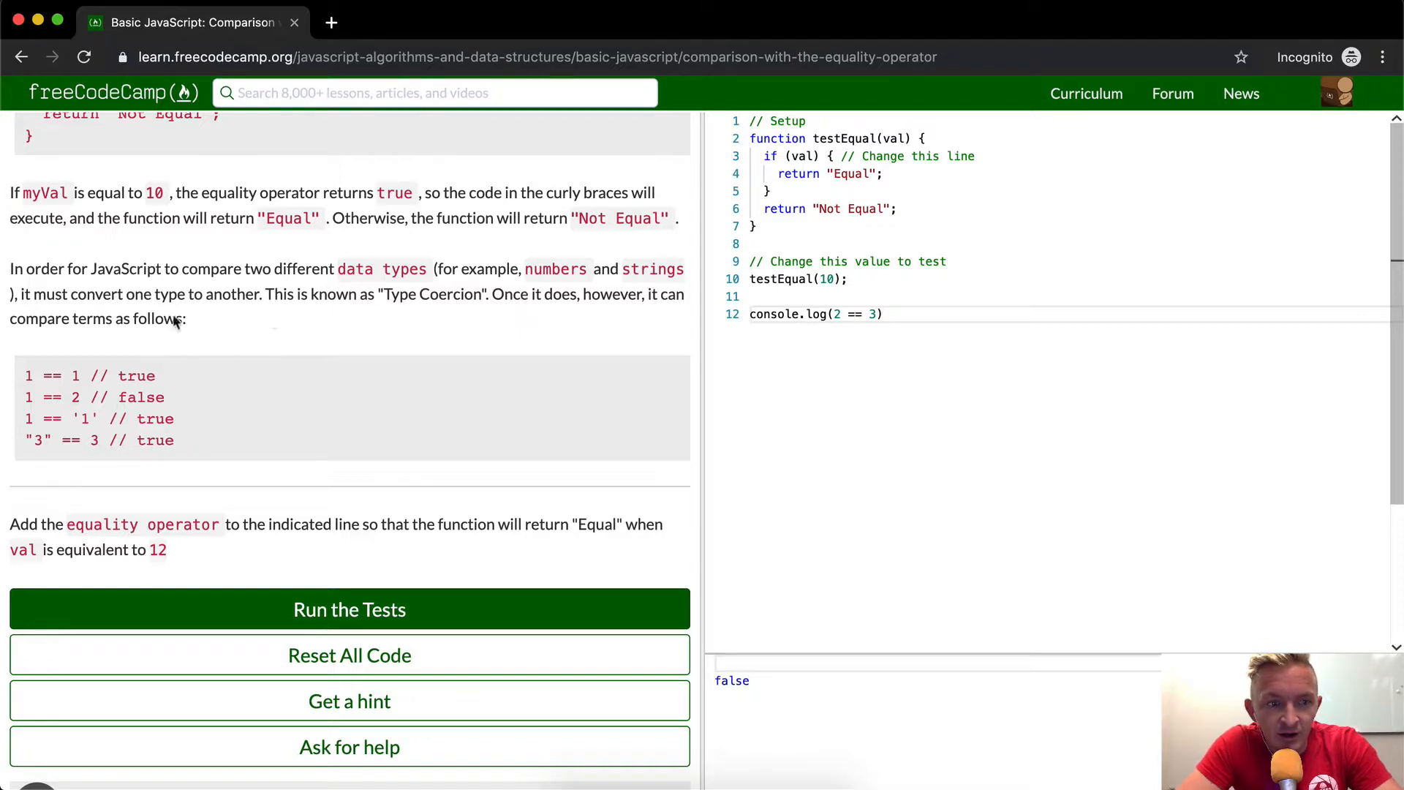
mouse_move(41, 376)
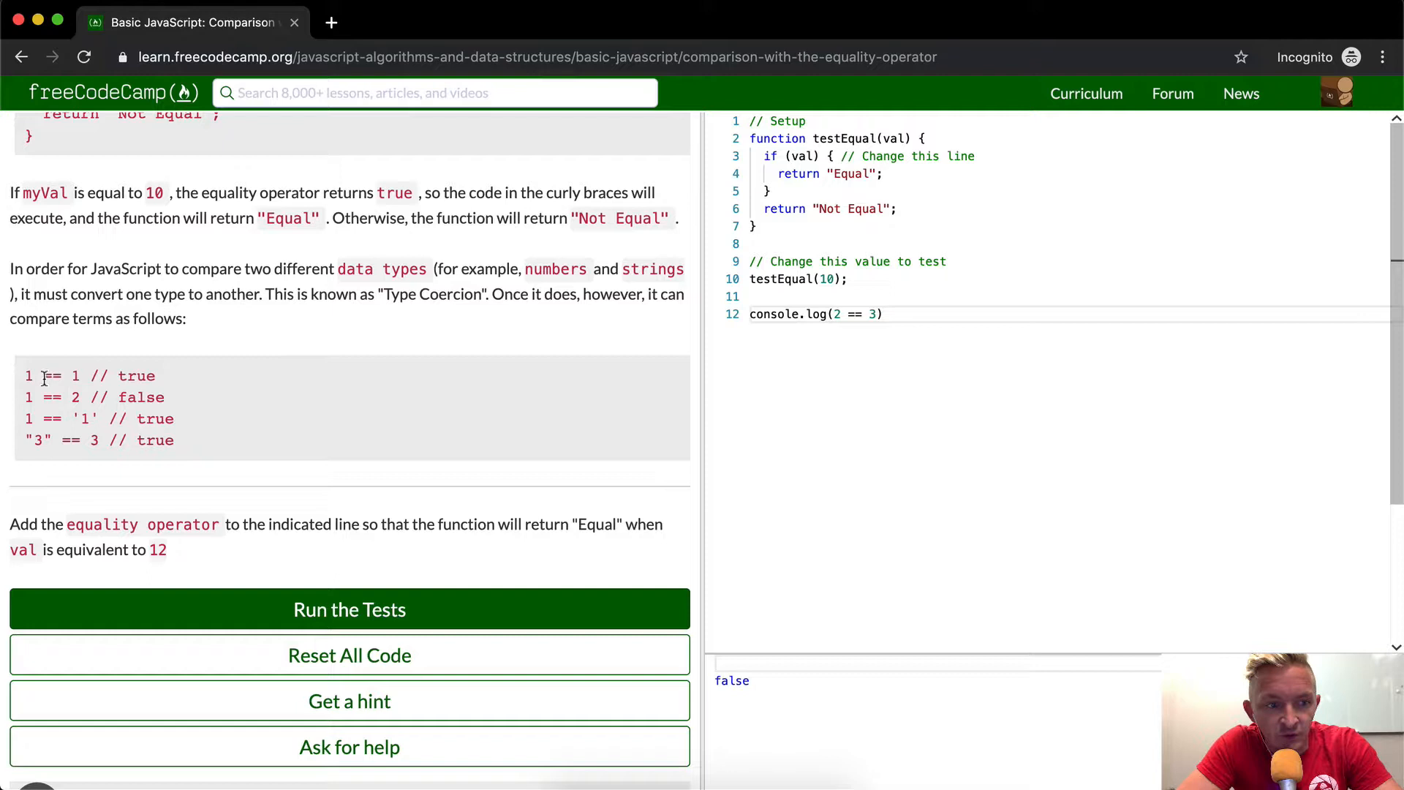
- Edit the console.log to compare 1 == '1', then '3' == 3, both printing true
text(1)
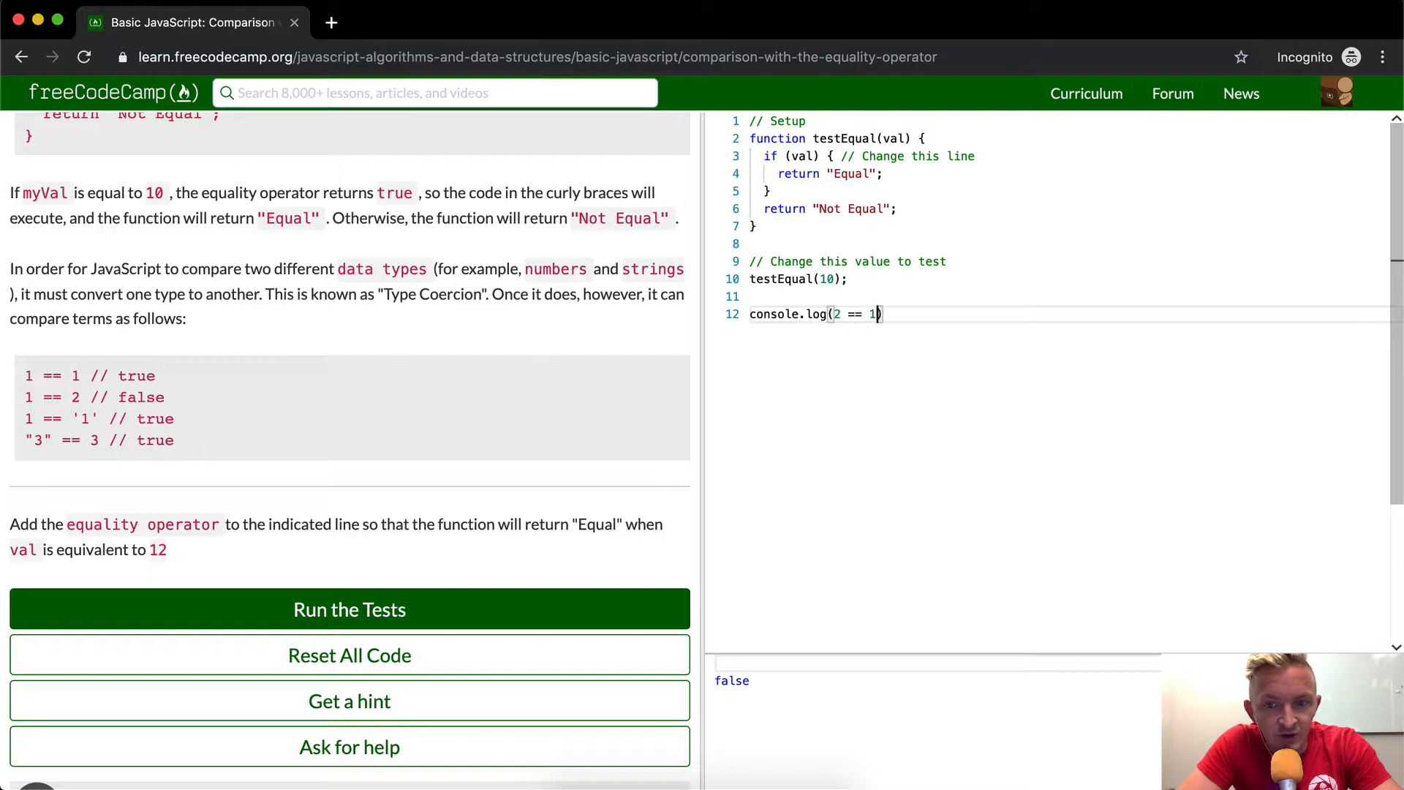
text(1)
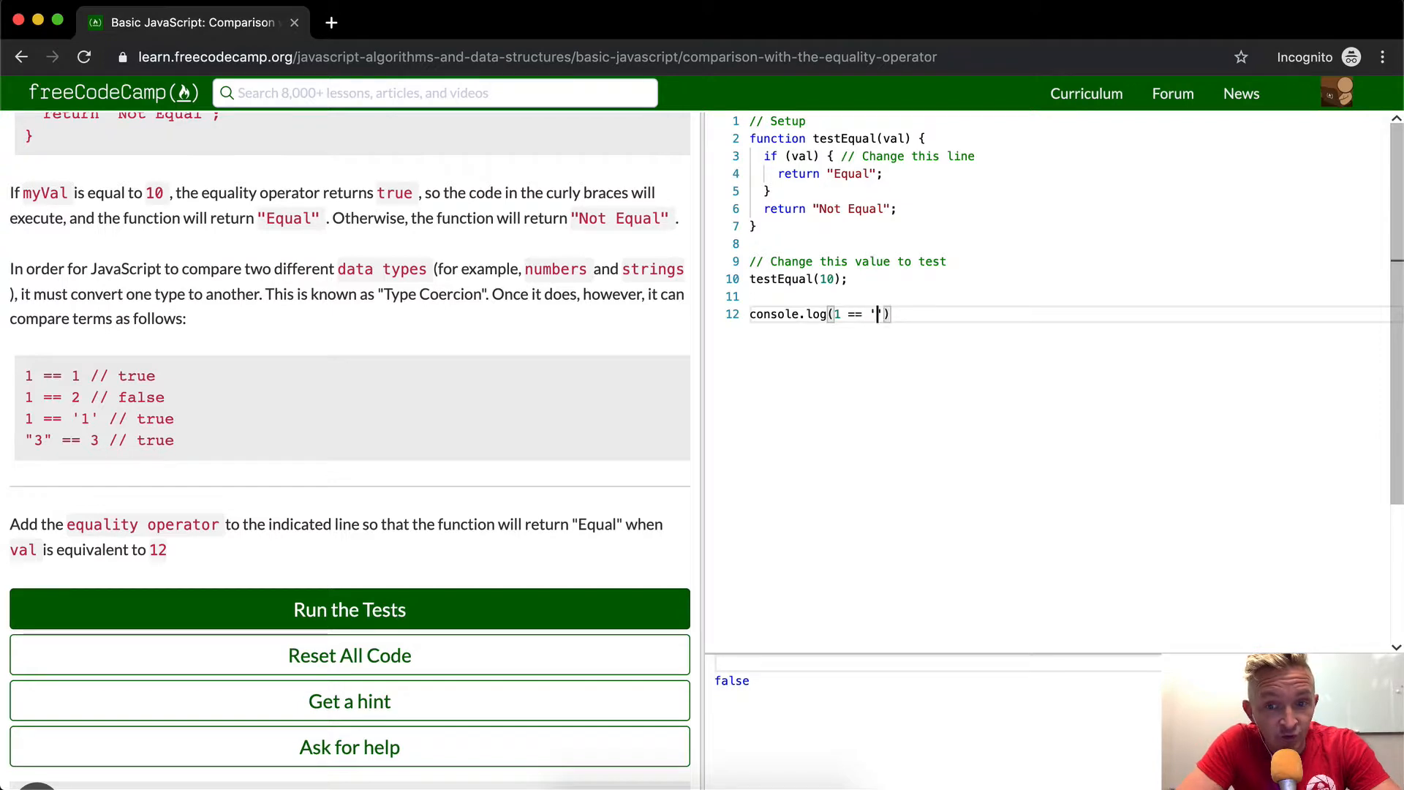
text(1)
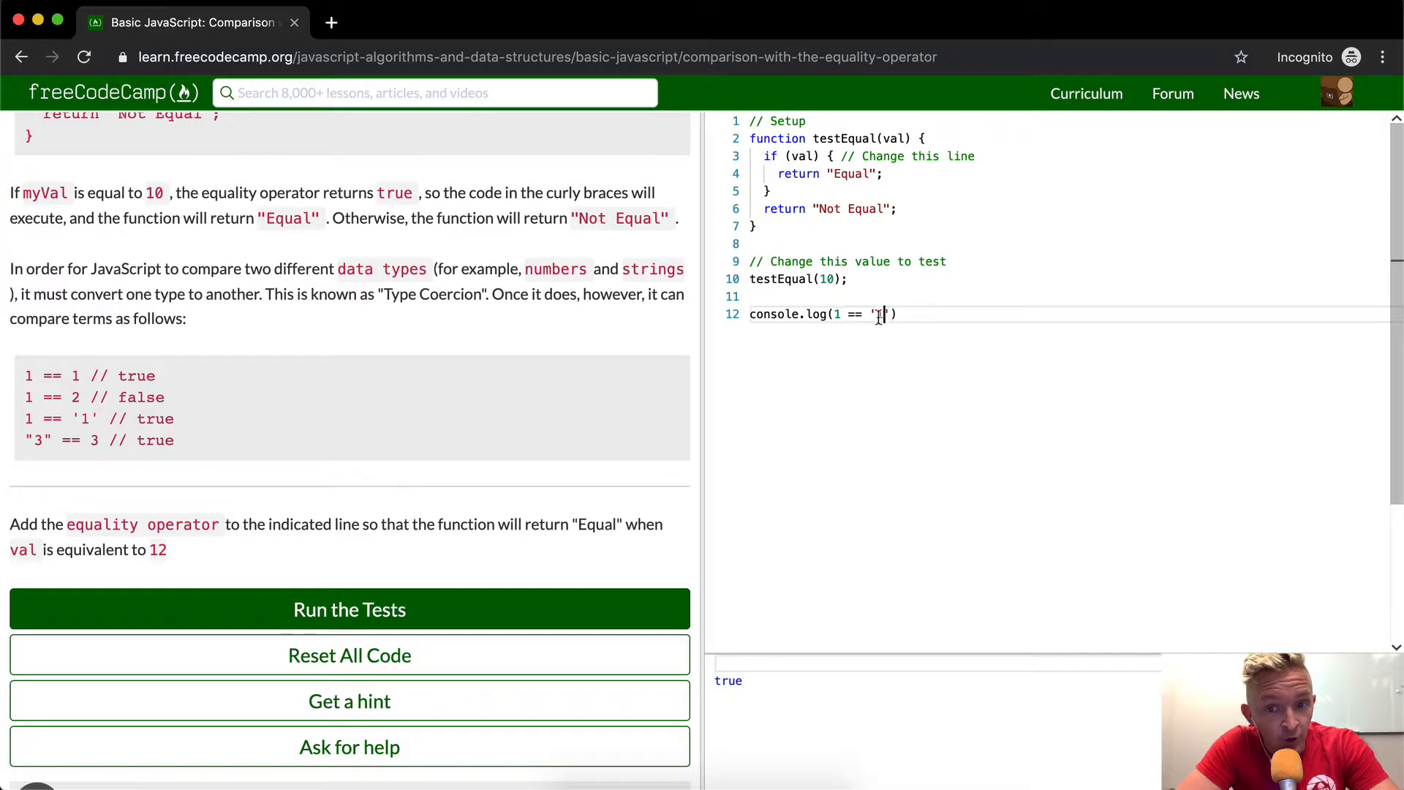
text(1)
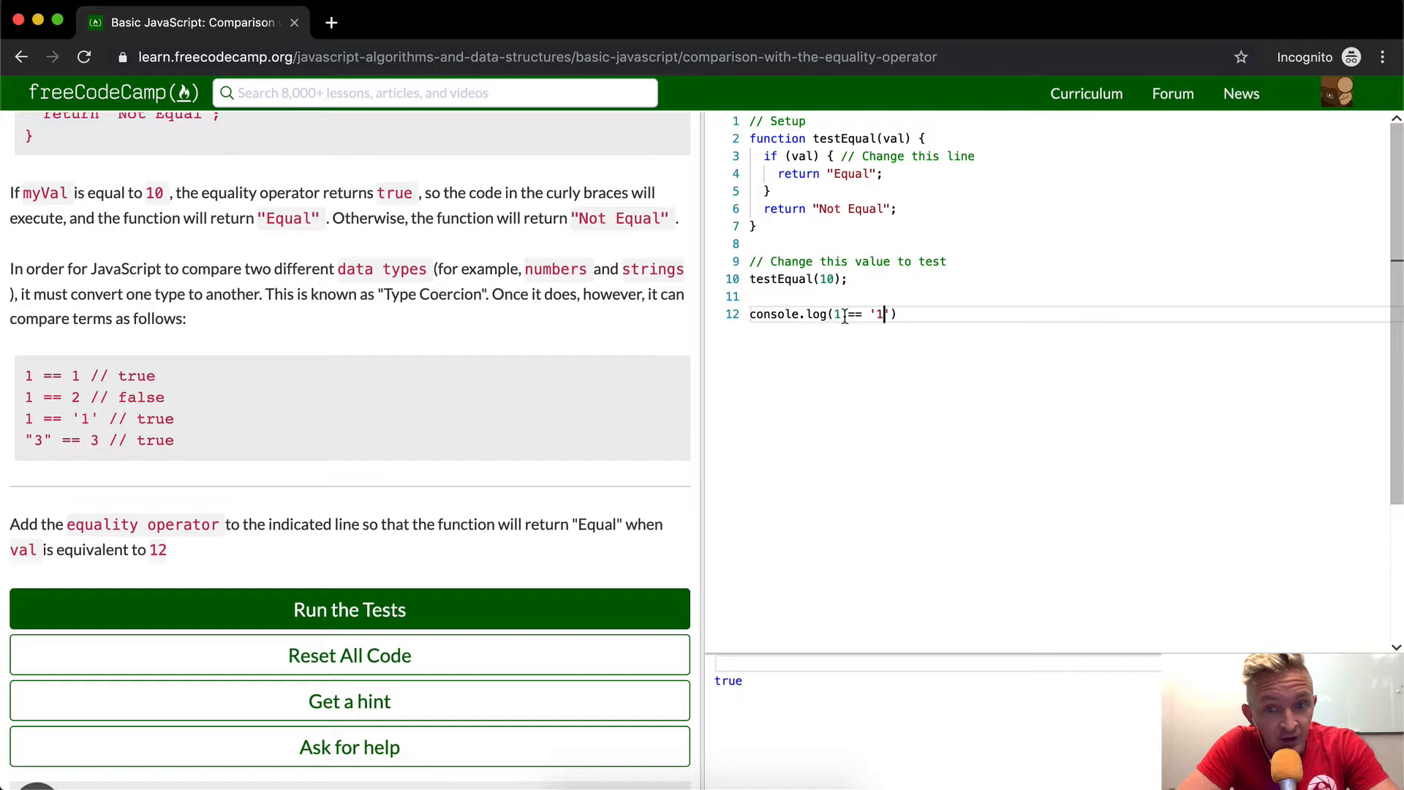
text('')
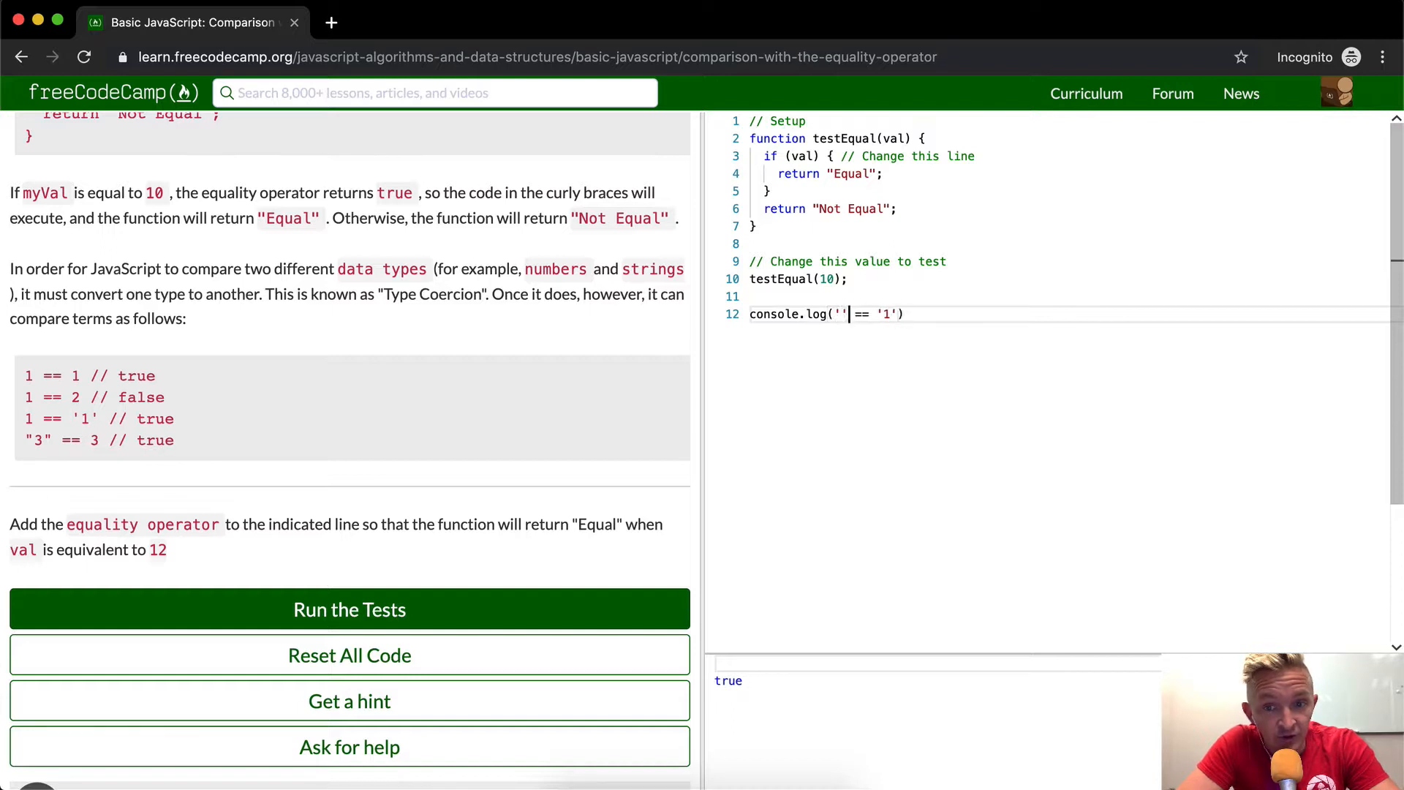
text(3)
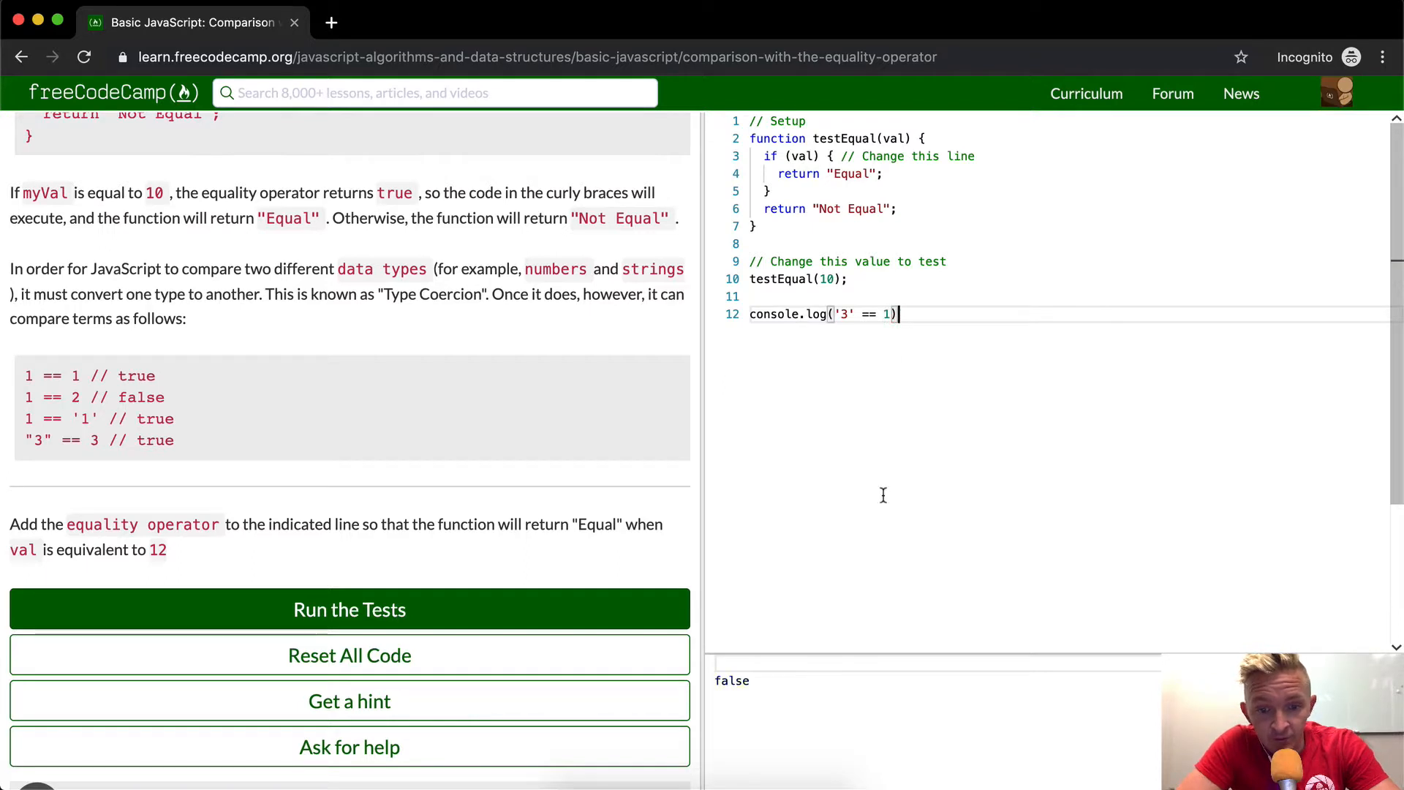
text(3)
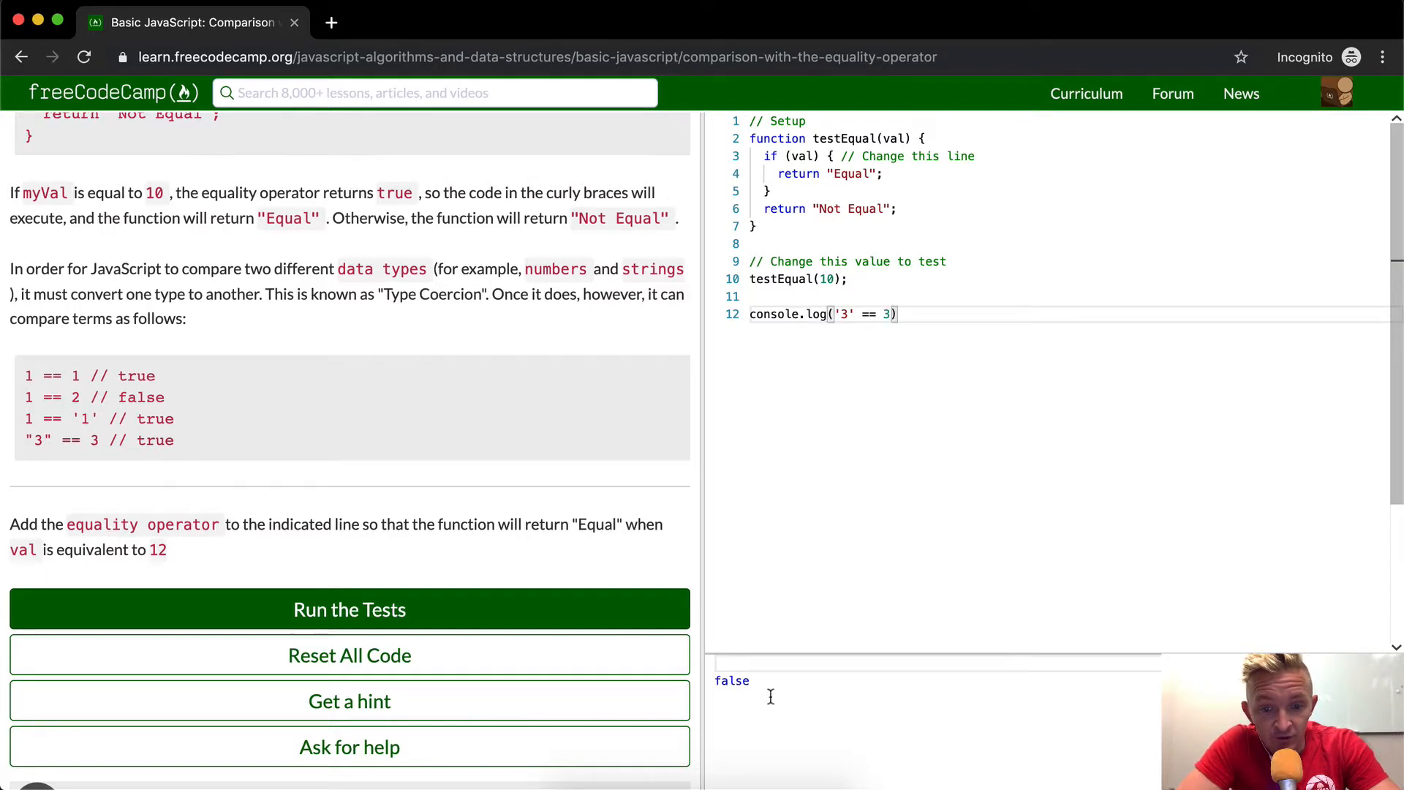
click(350, 609)
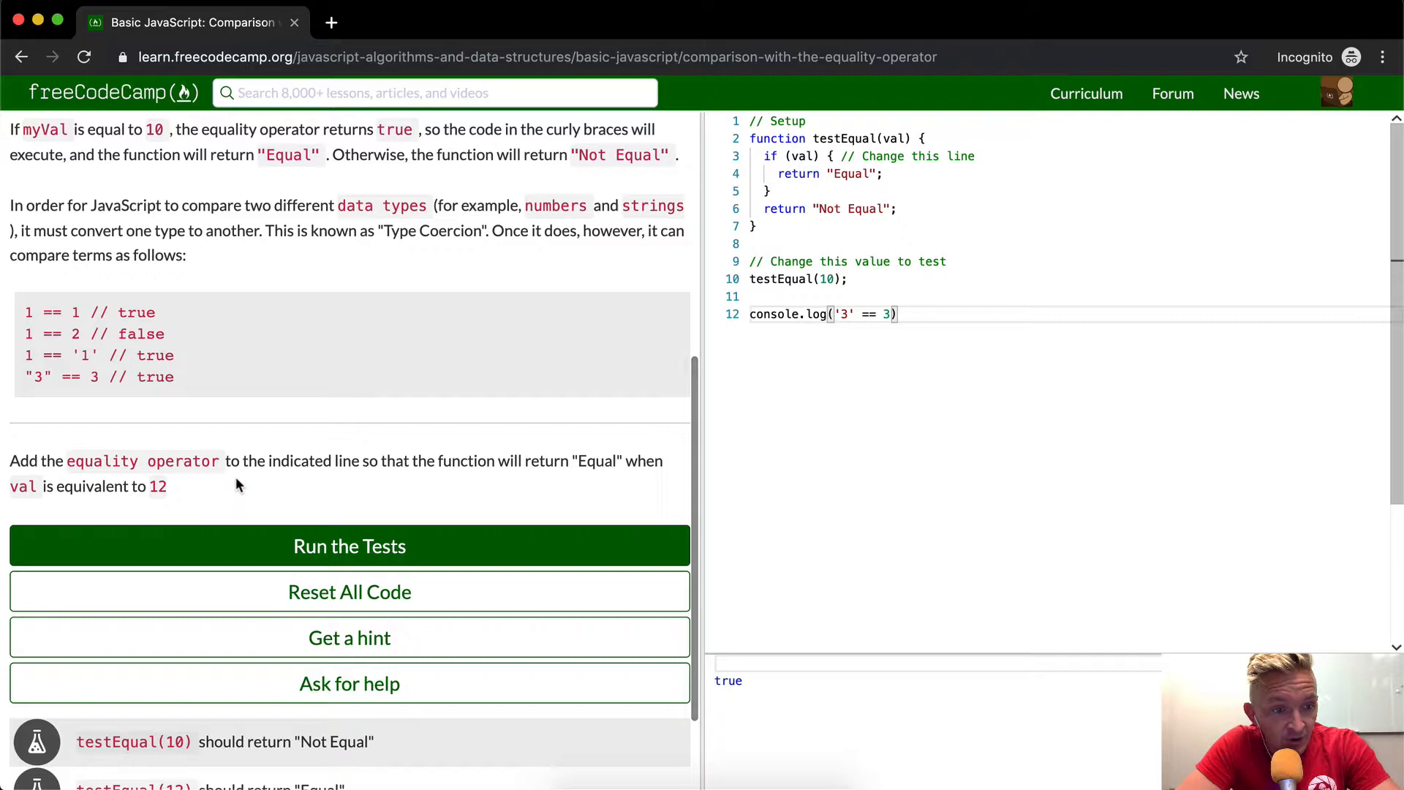
mouse_move(172, 456)
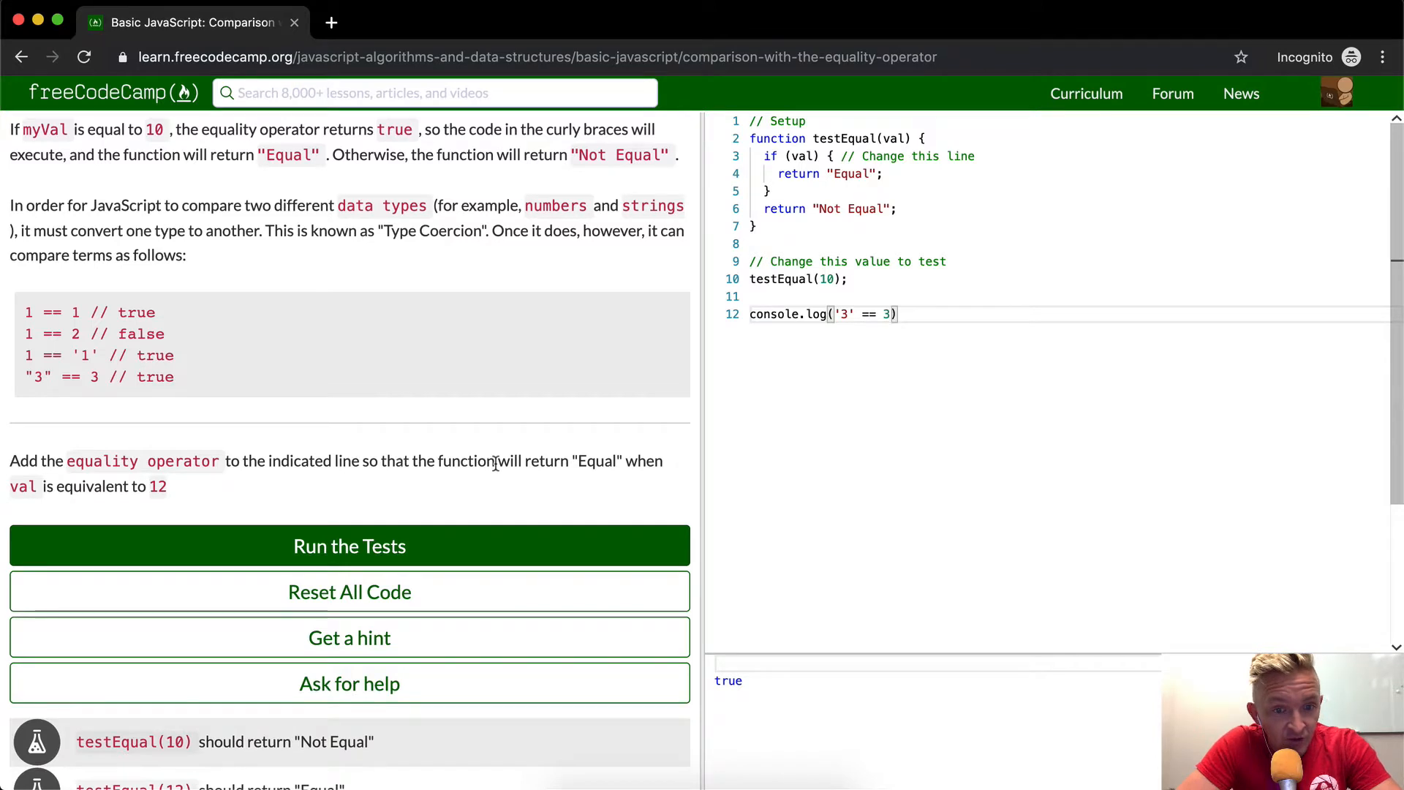
mouse_move(133, 479)
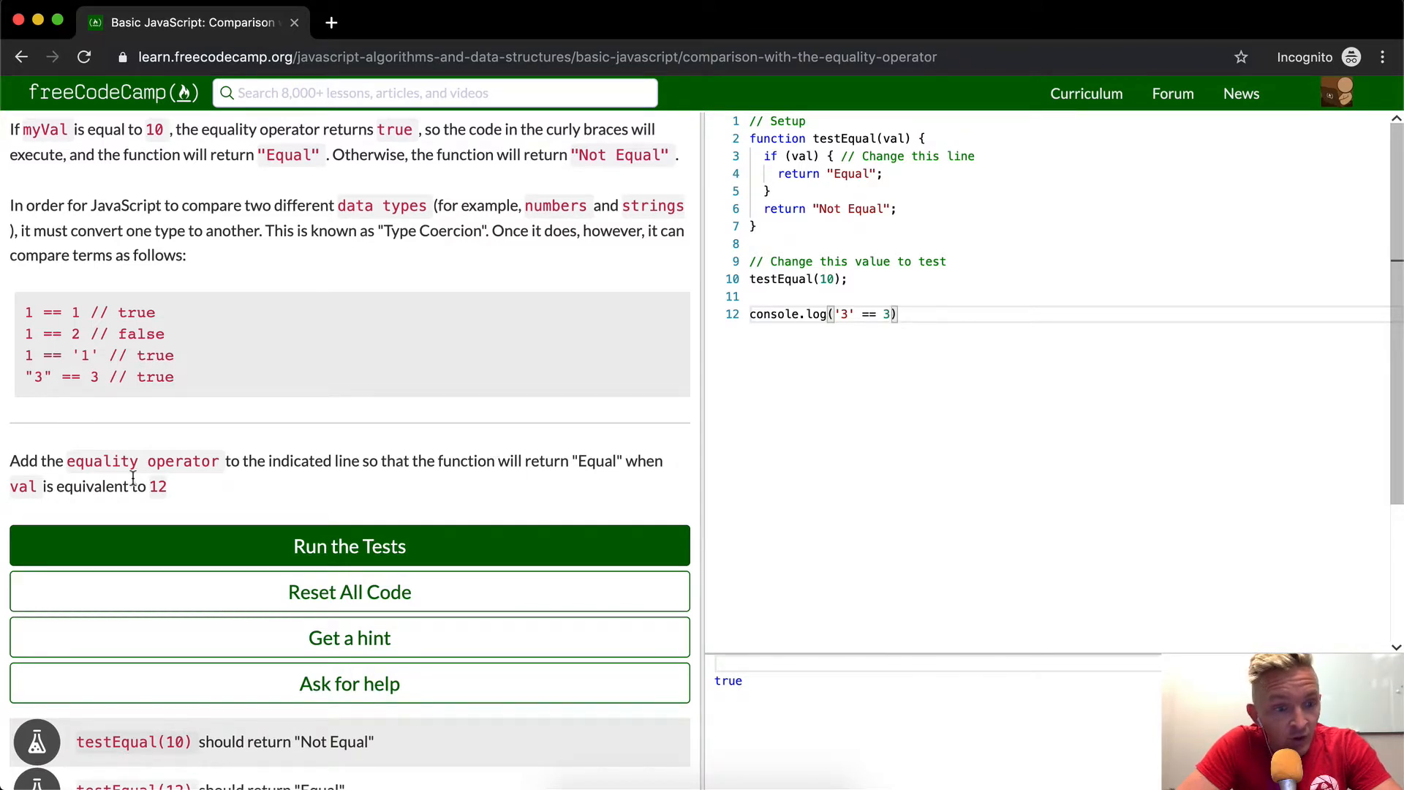
mouse_move(506, 428)
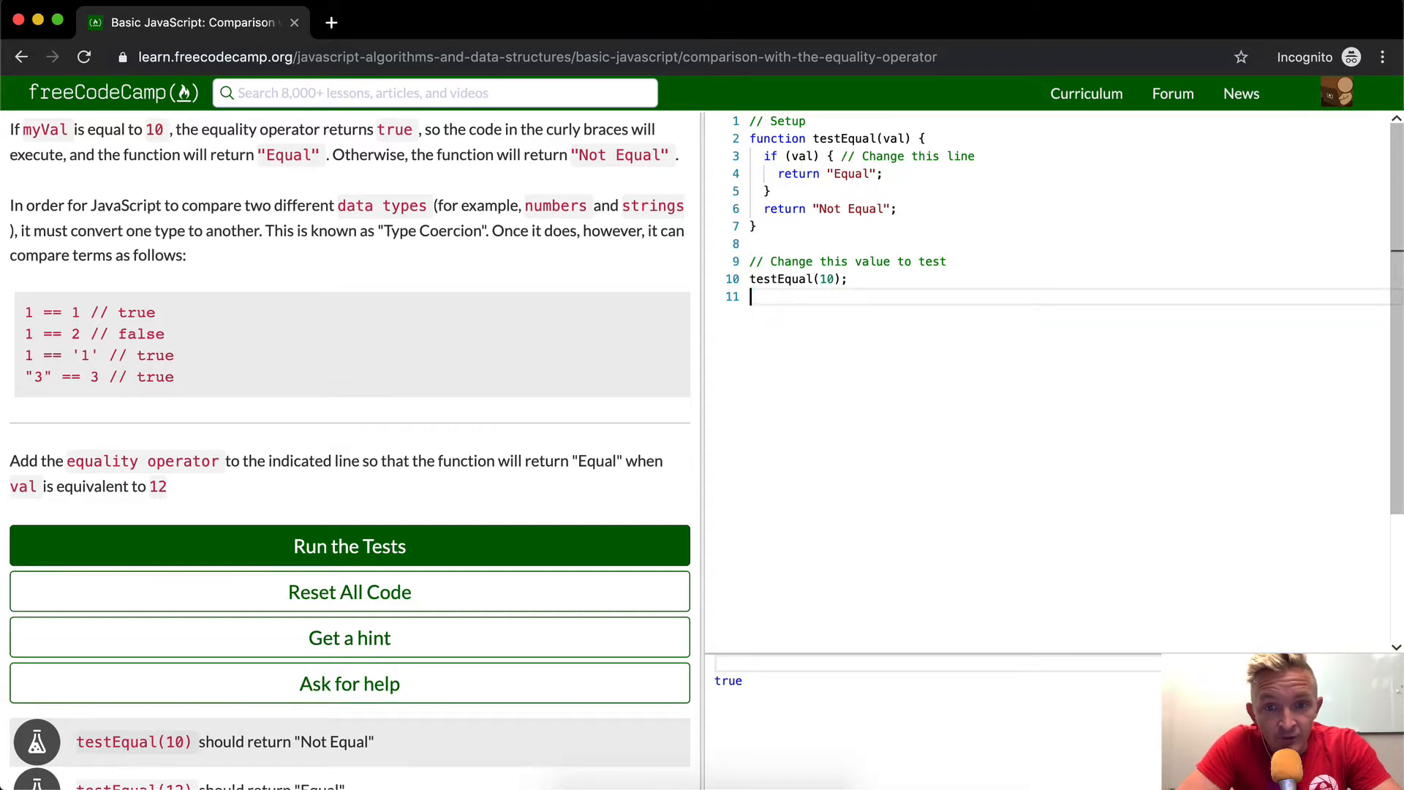
mouse_move(793, 137)
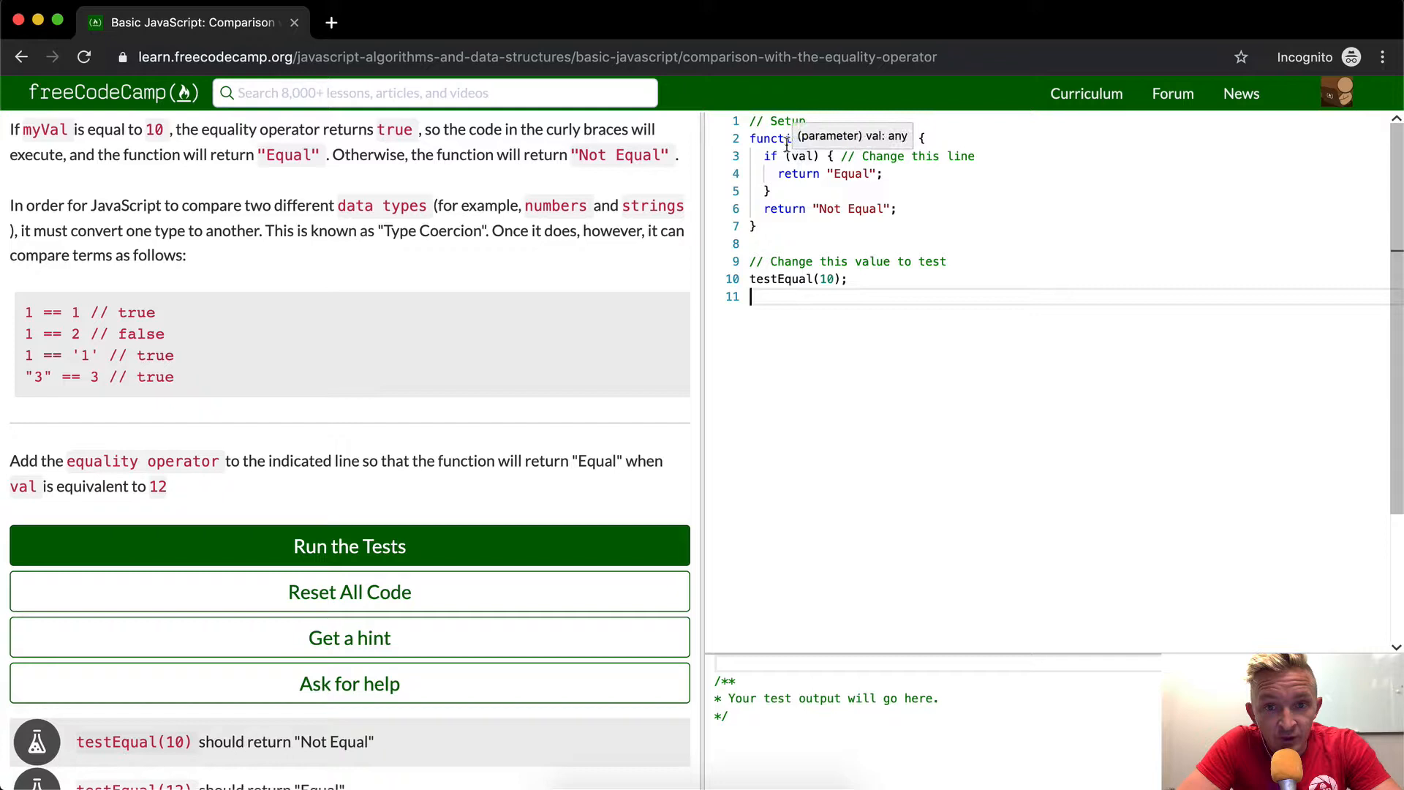
mouse_move(828, 138)
text( == )
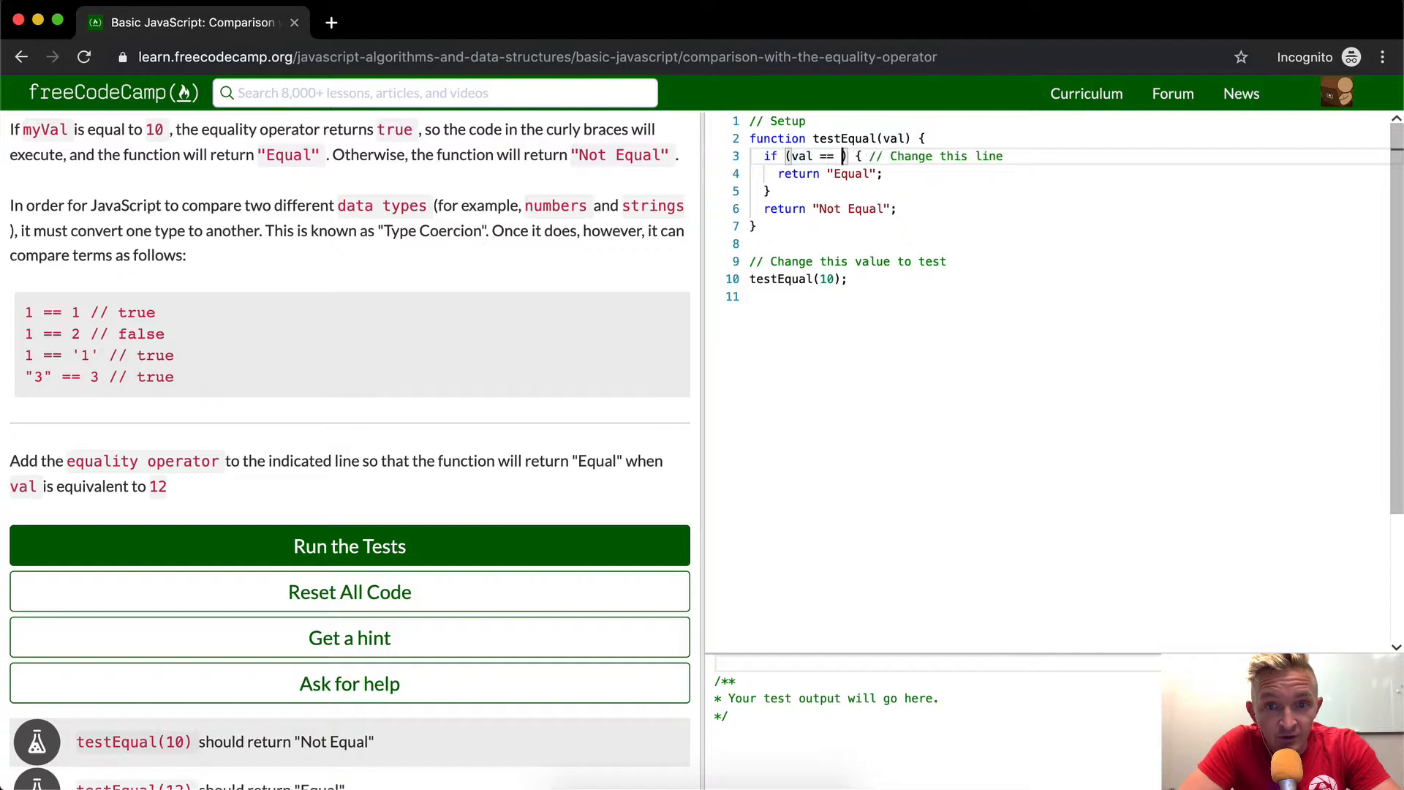
- Change the condition to if (val == 12) and run the lesson tests so both checks pass
text(12)
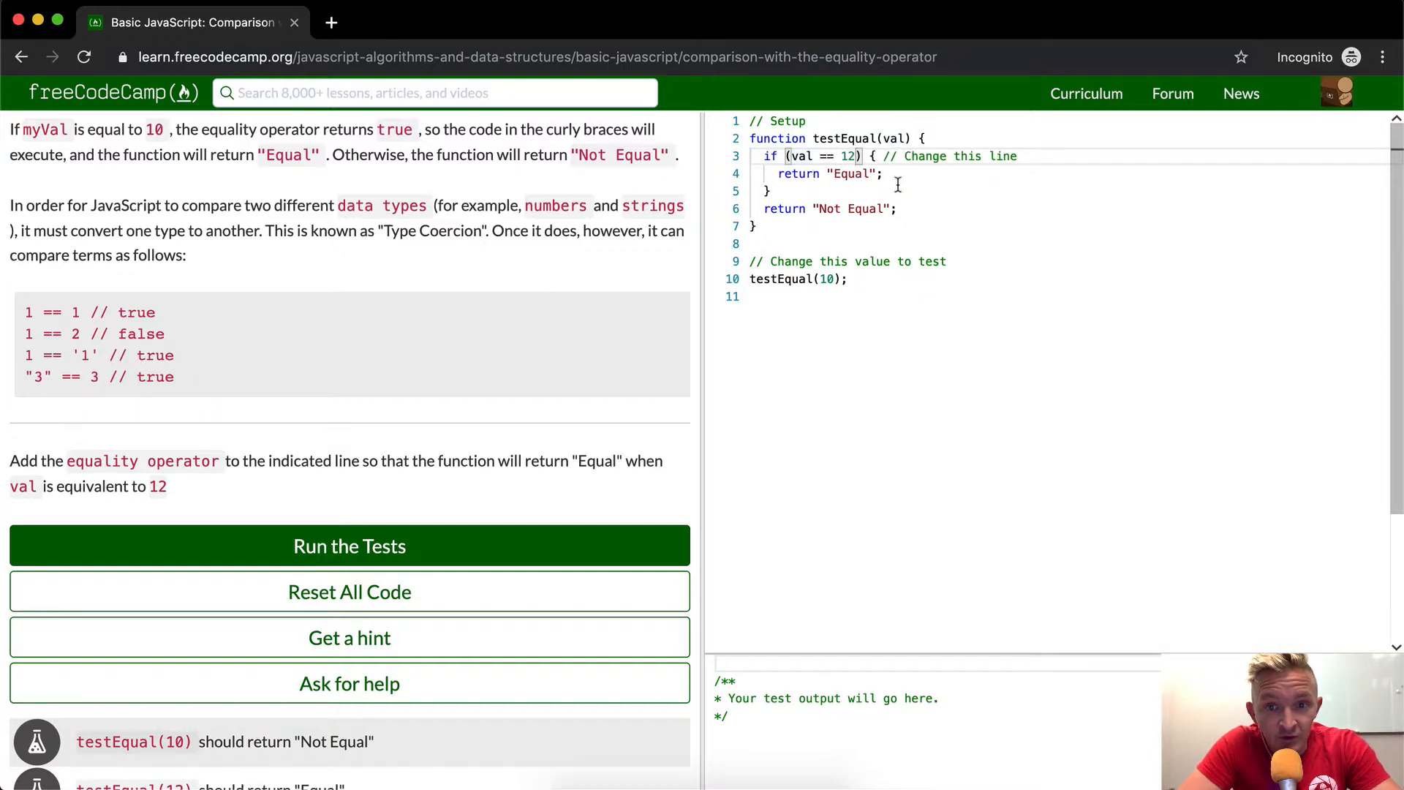
mouse_move(587, 535)
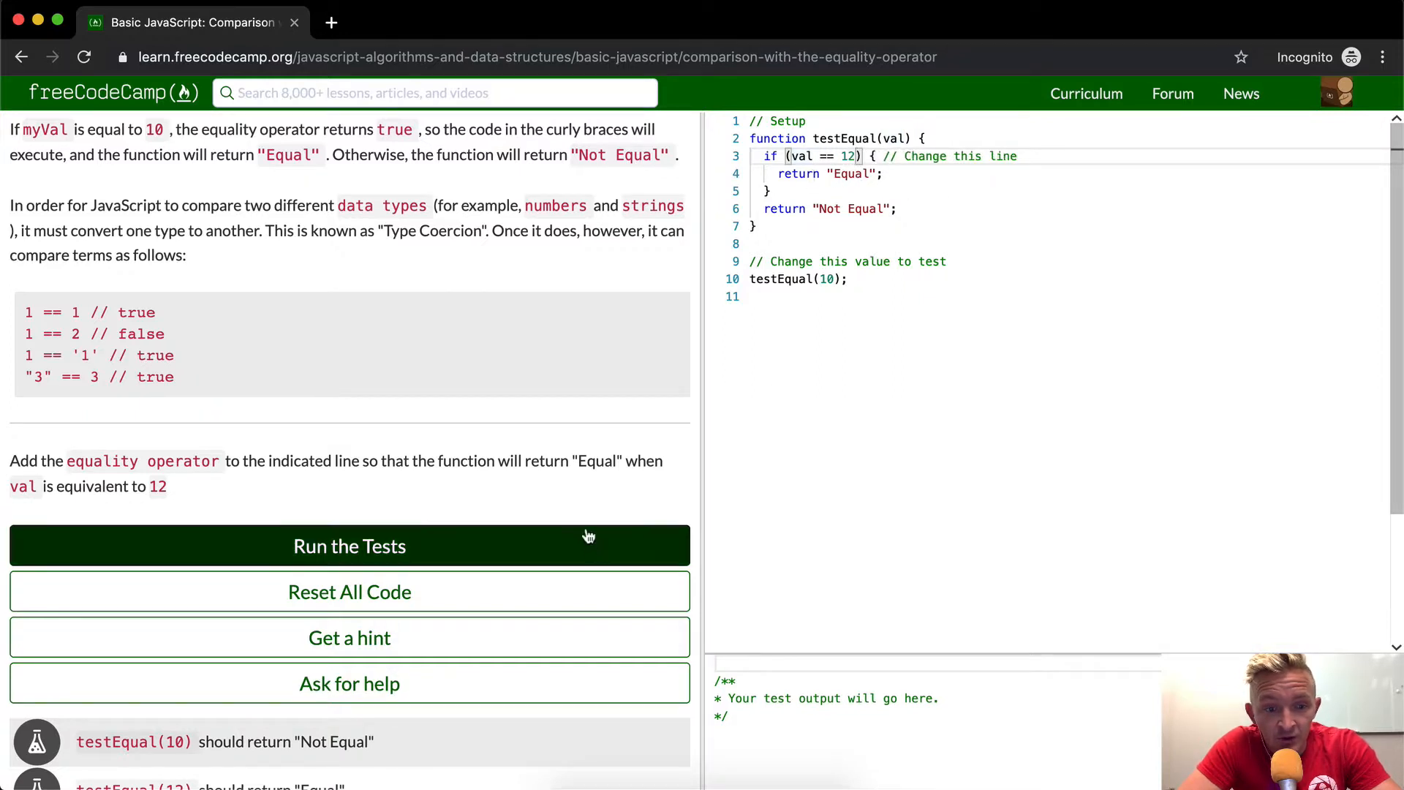
click(349, 546)
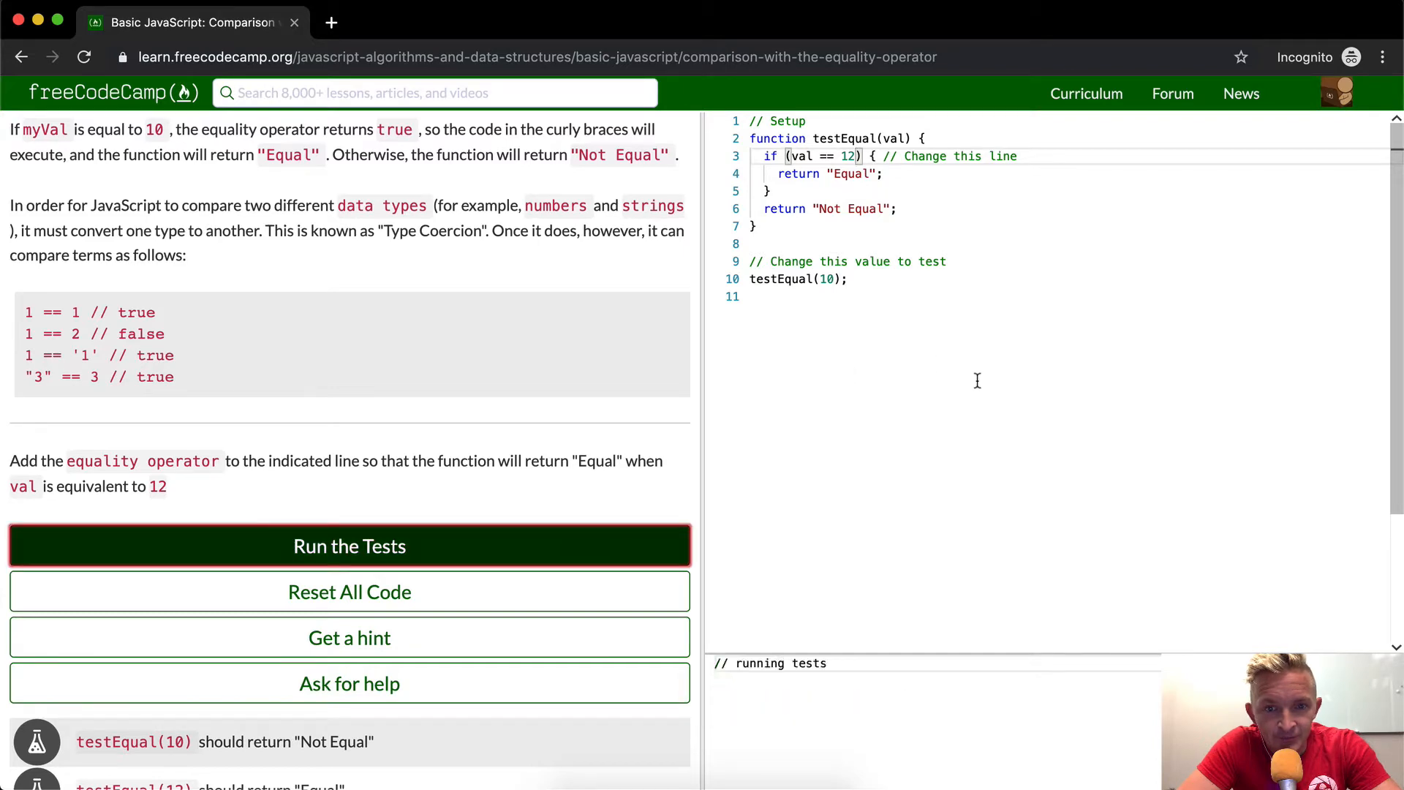
click(350, 545)
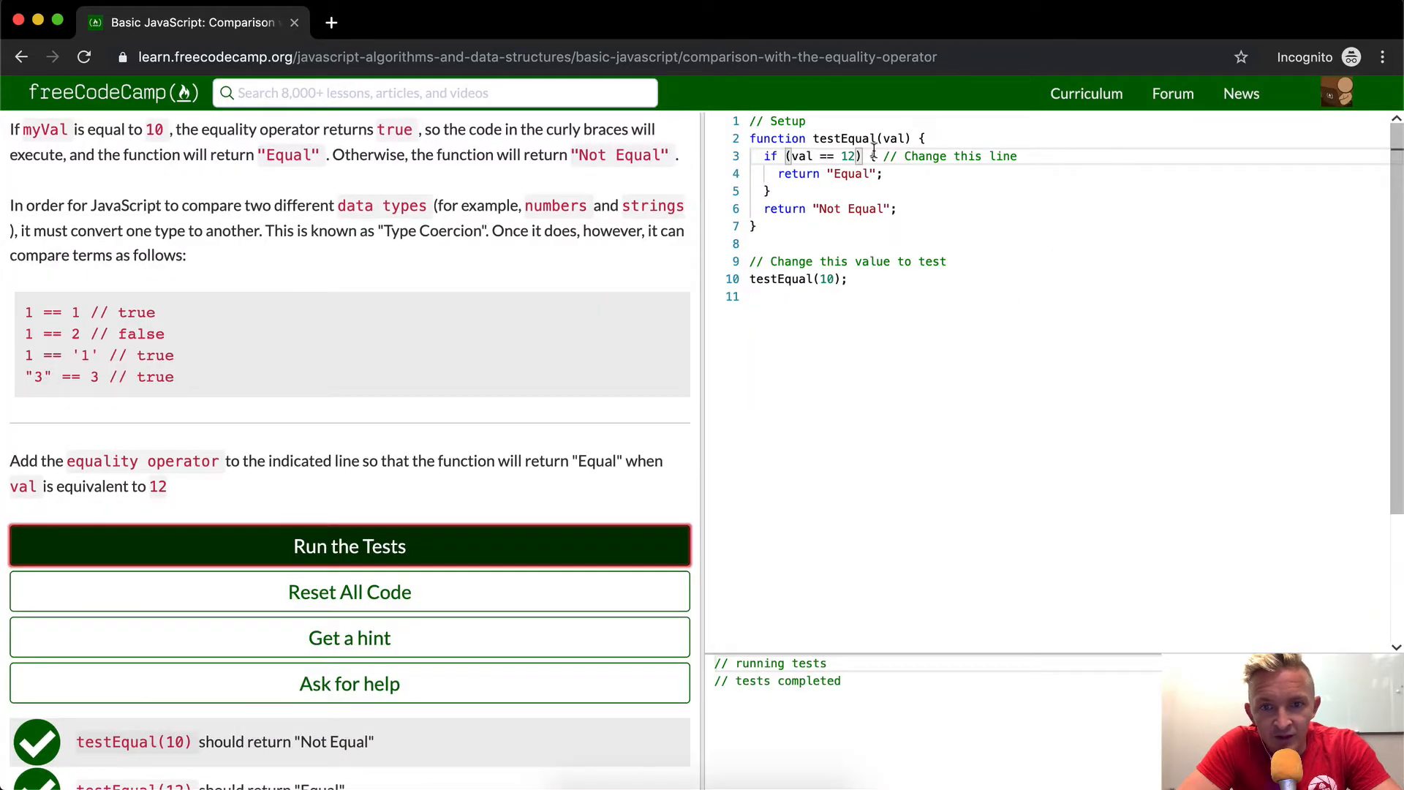
double_click(844, 137)
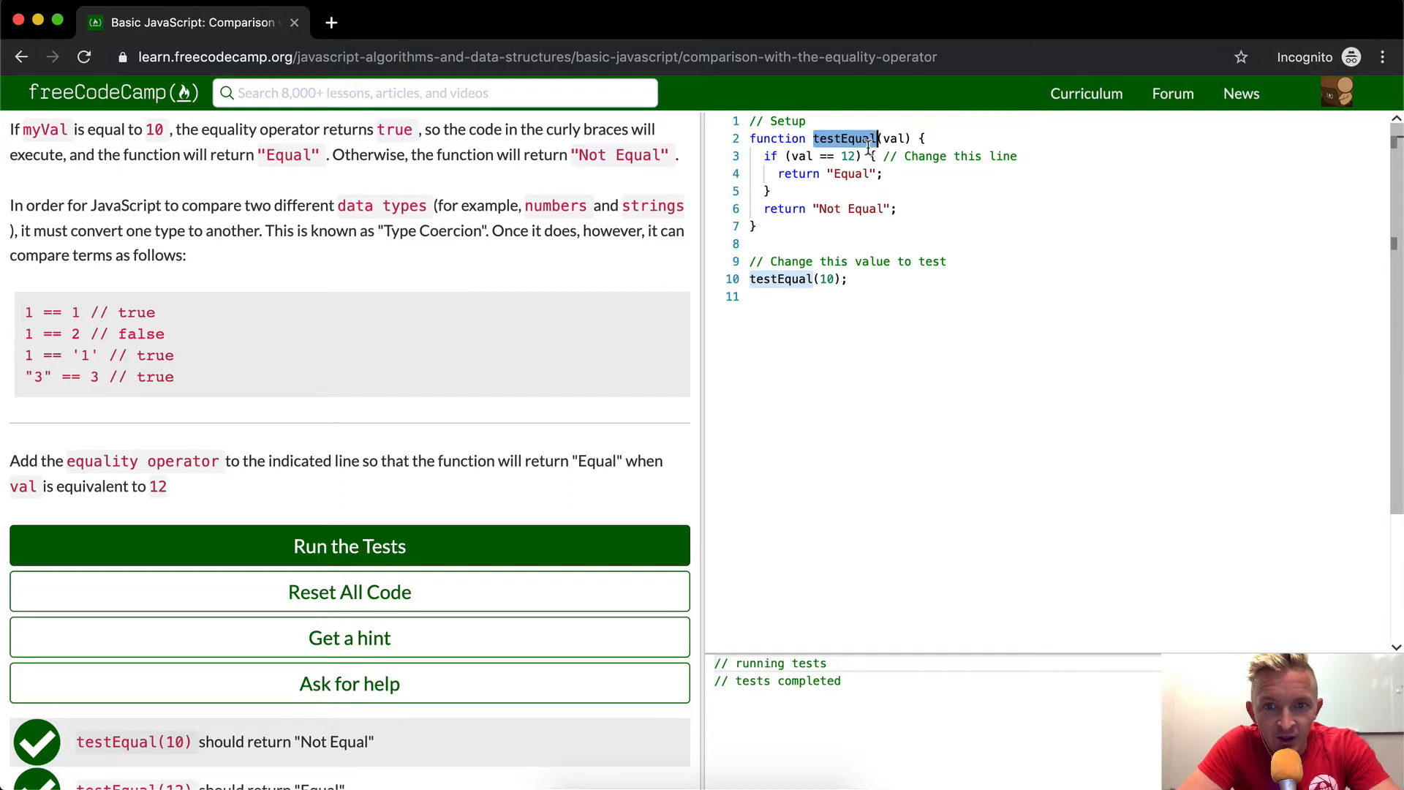
text(isValue)
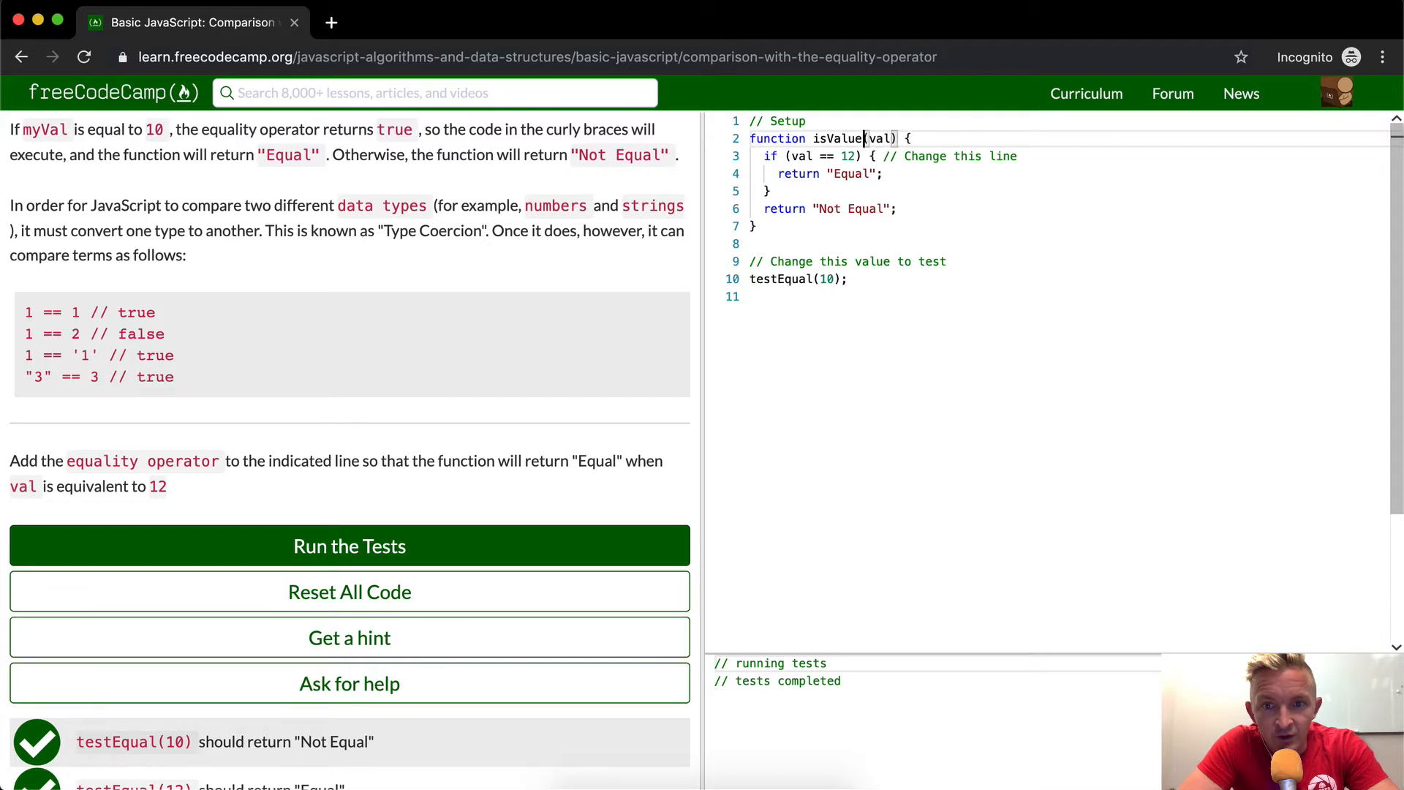
text(EqualToT)
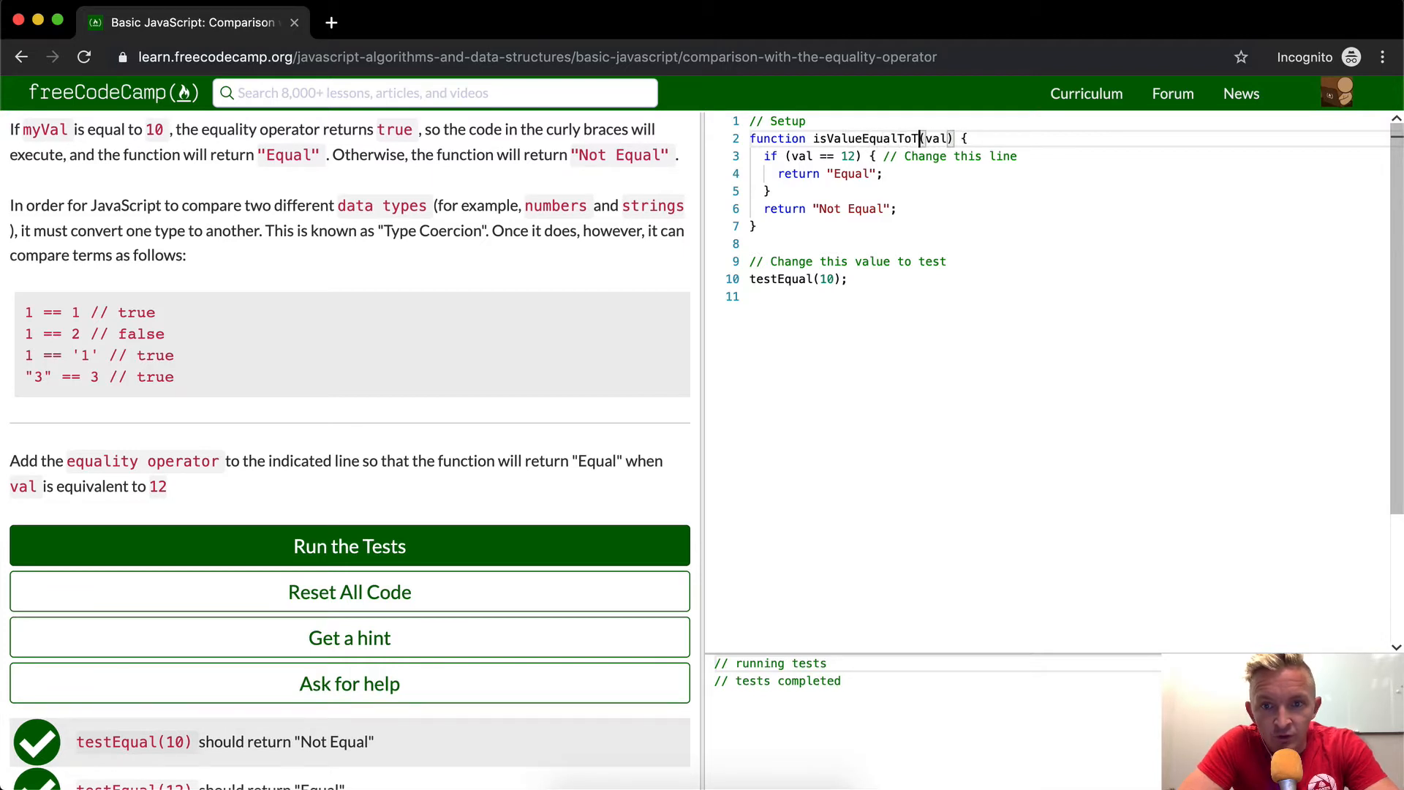
text(welve)
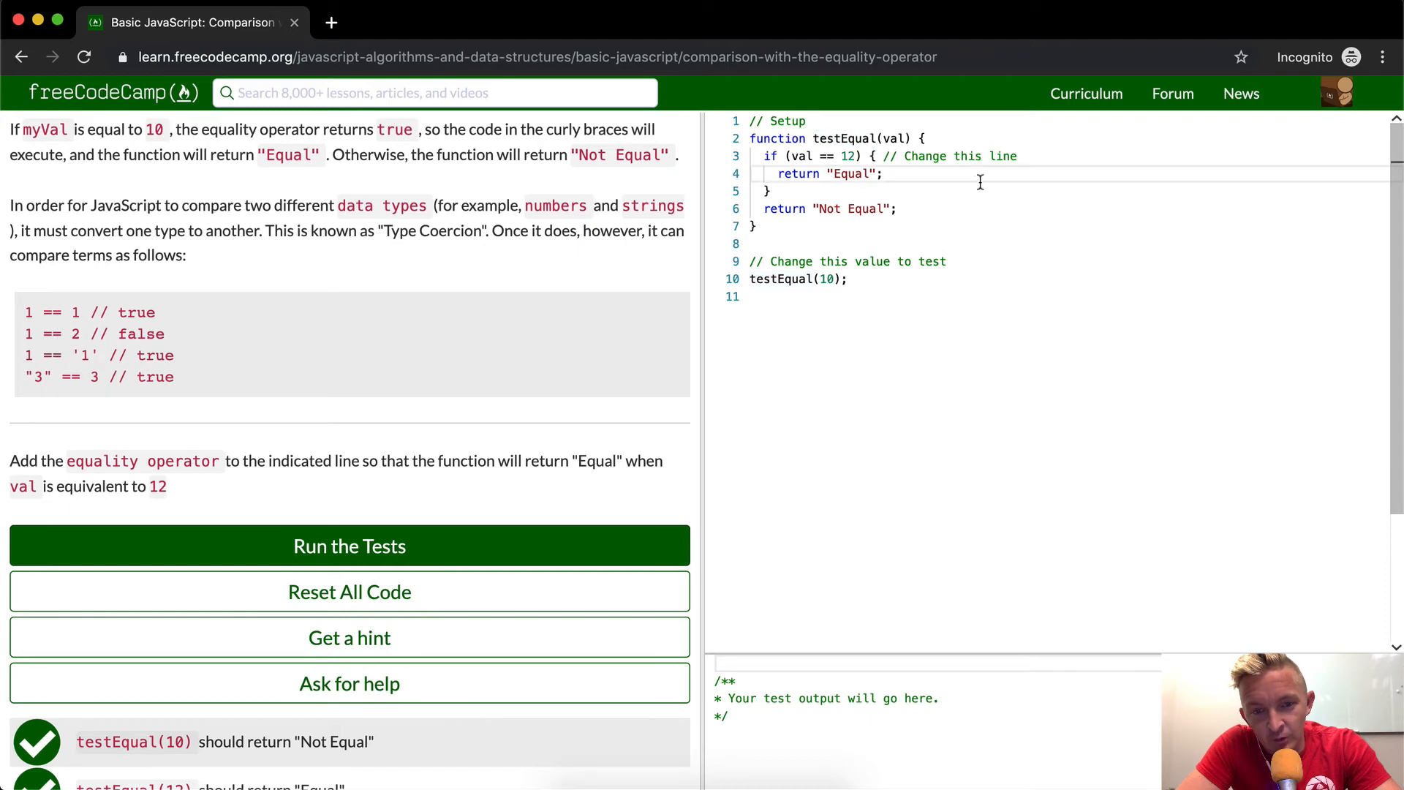
- Rerun the tests to bring up the Checkmate! completion dialog
click(350, 545)
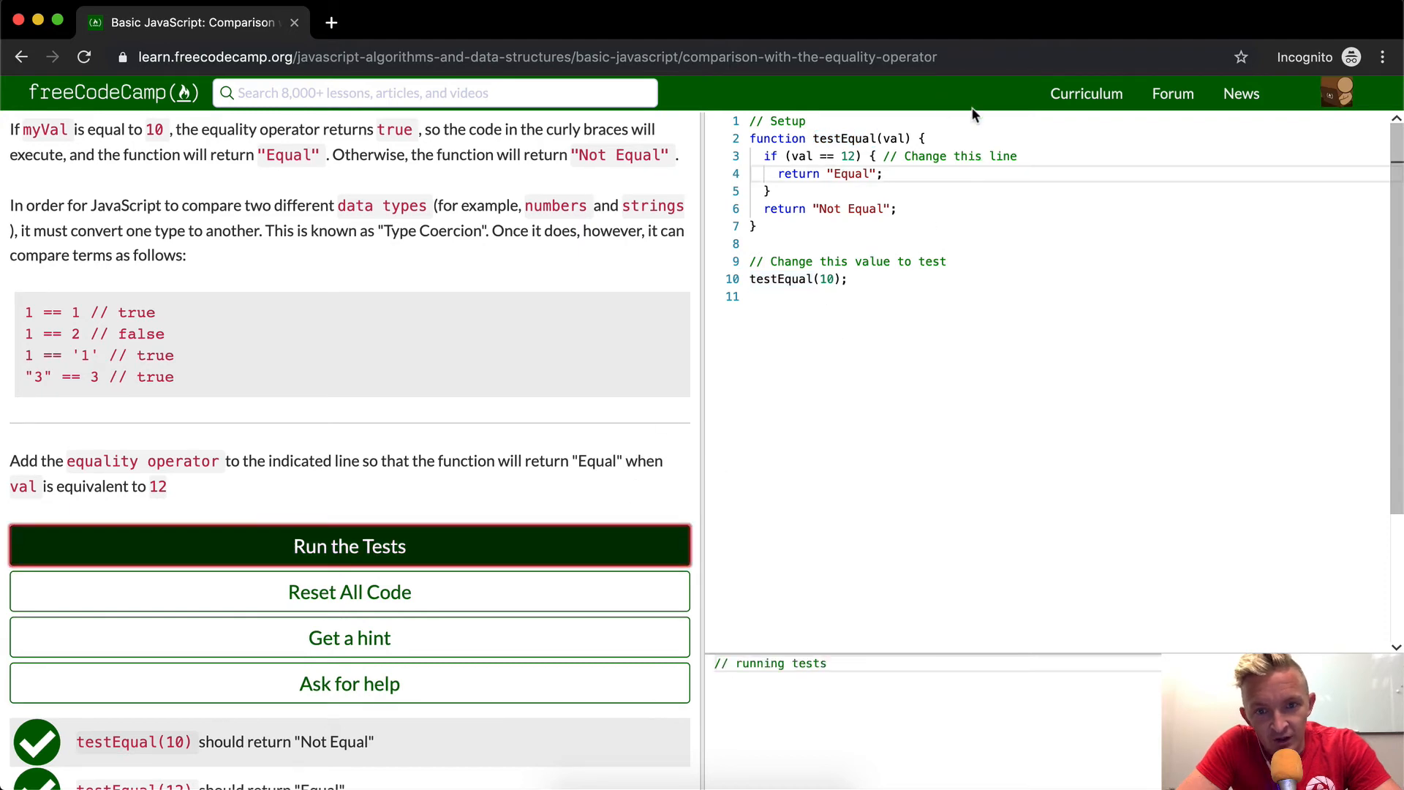
click(350, 546)
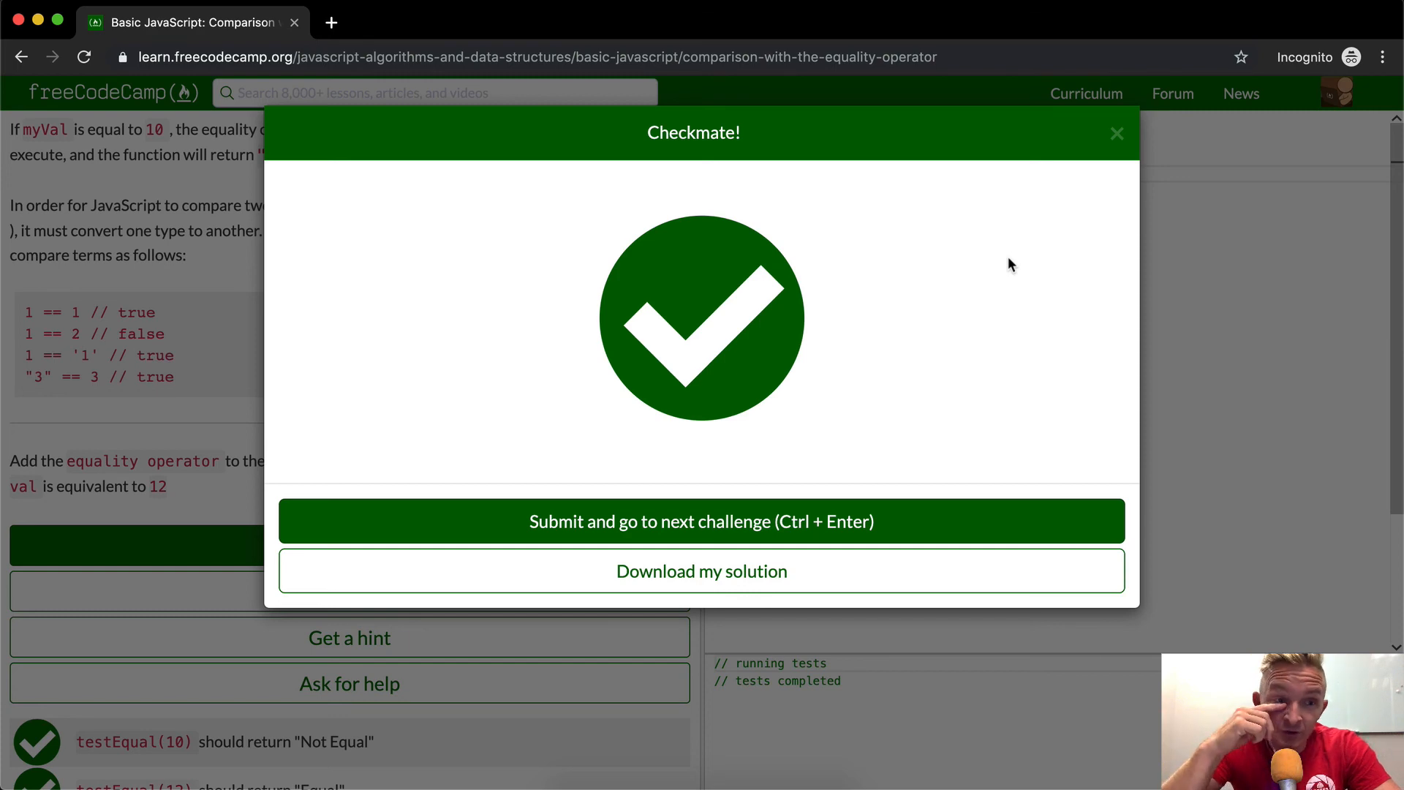
mouse_move(1040, 253)
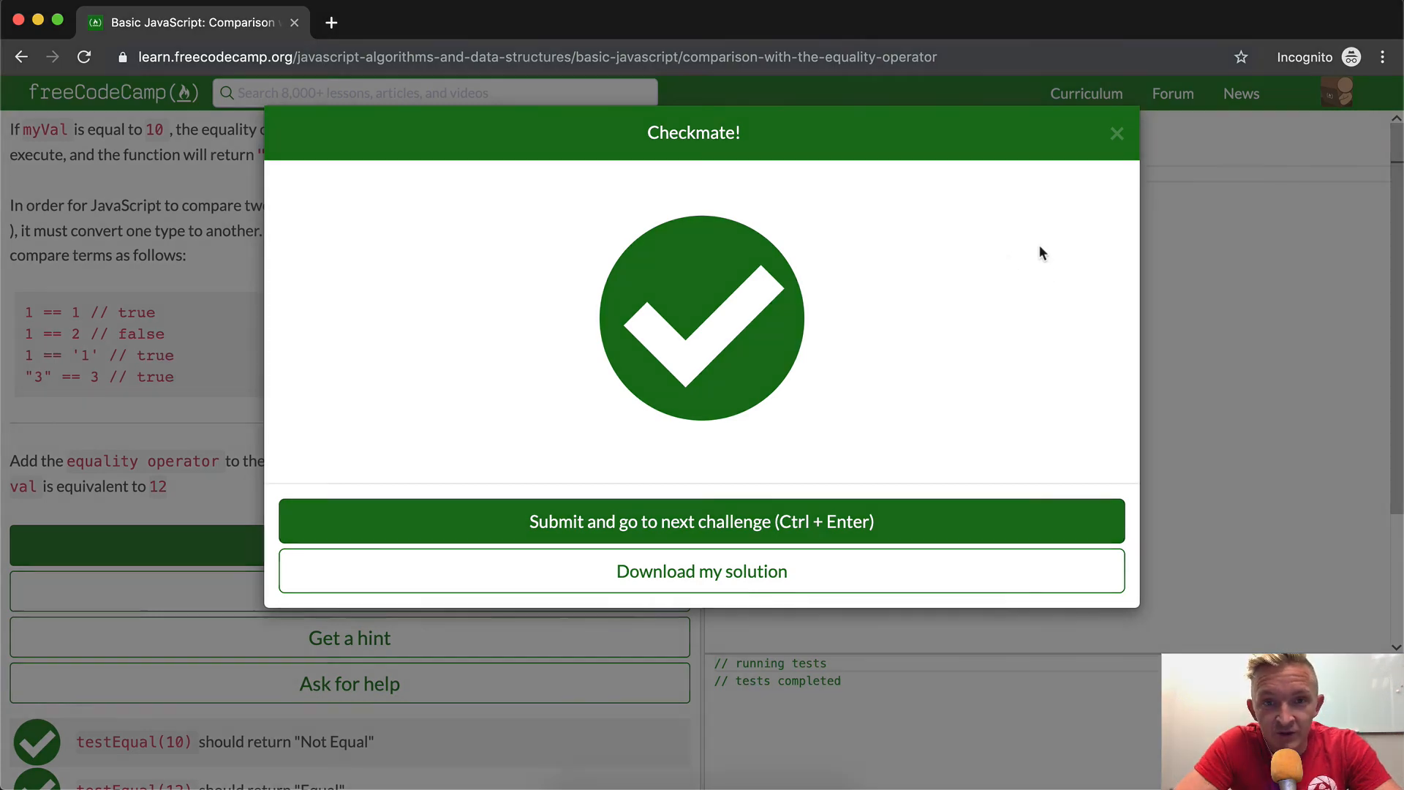